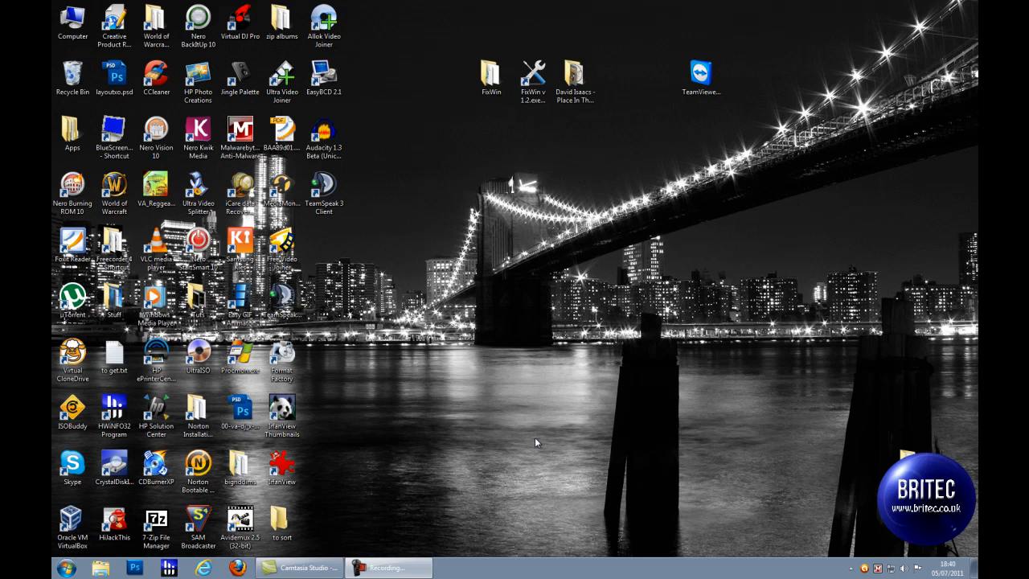
mouse_move(288, 445)
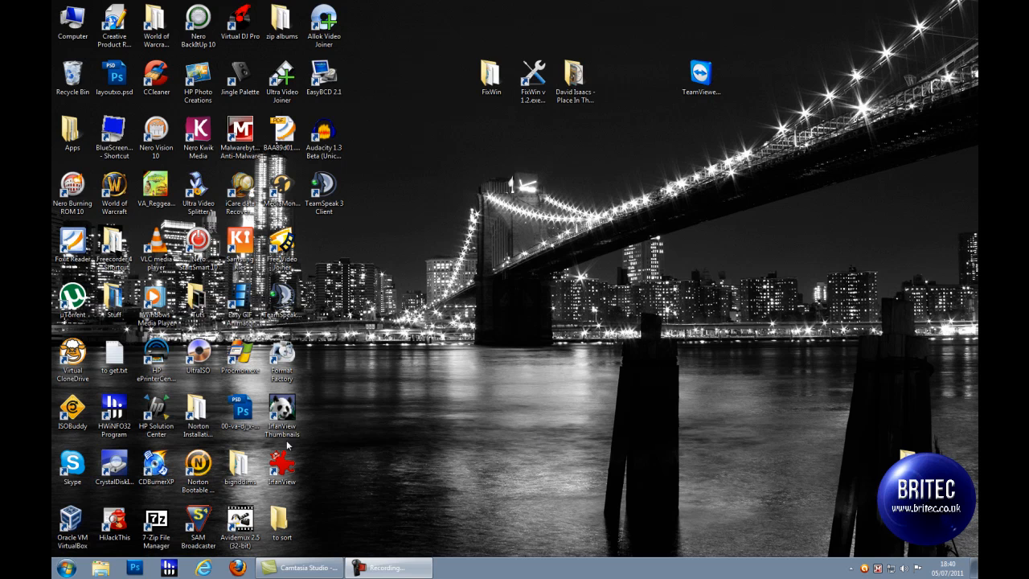
mouse_move(100, 568)
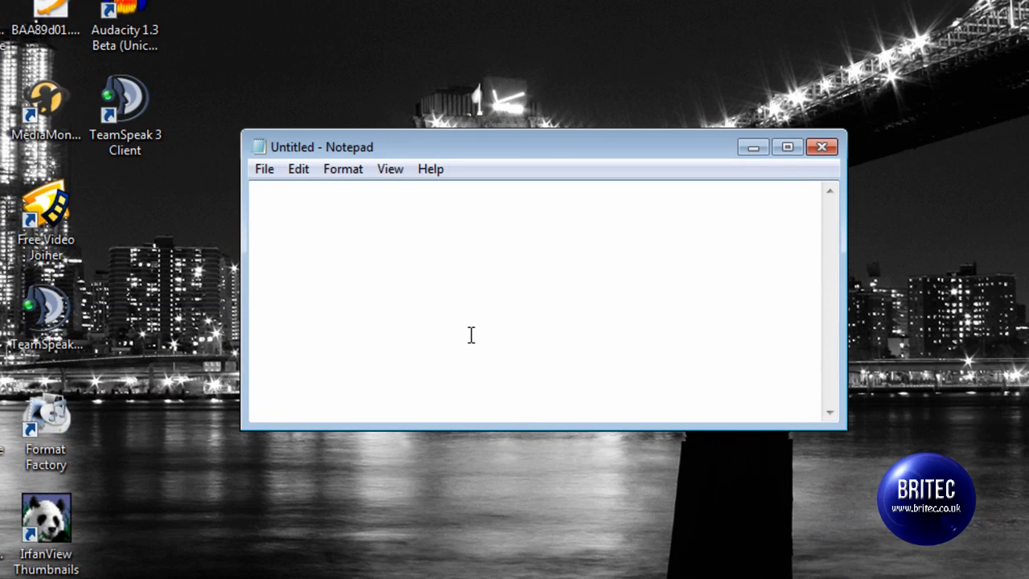
text(@ech)
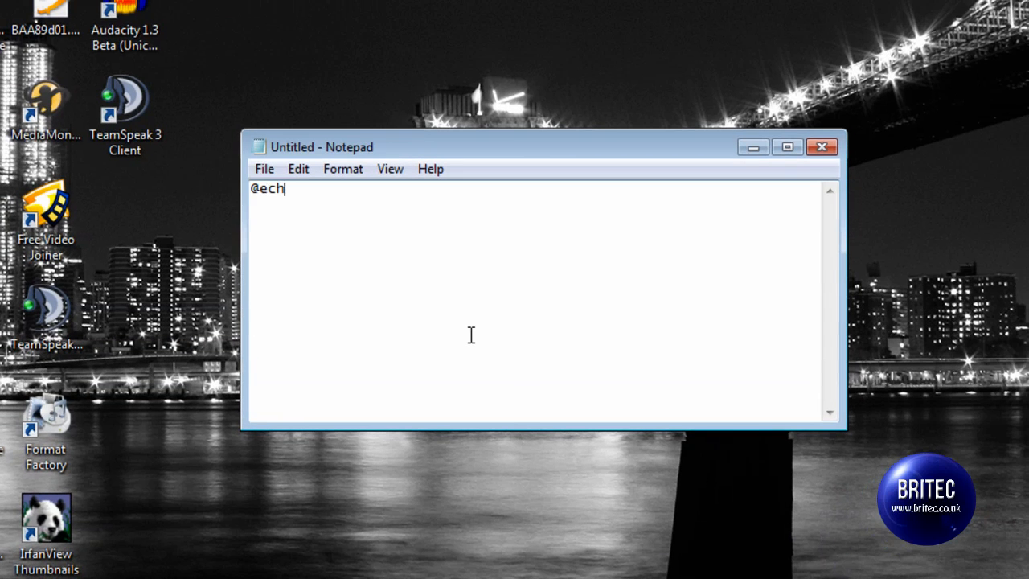
text(o off)
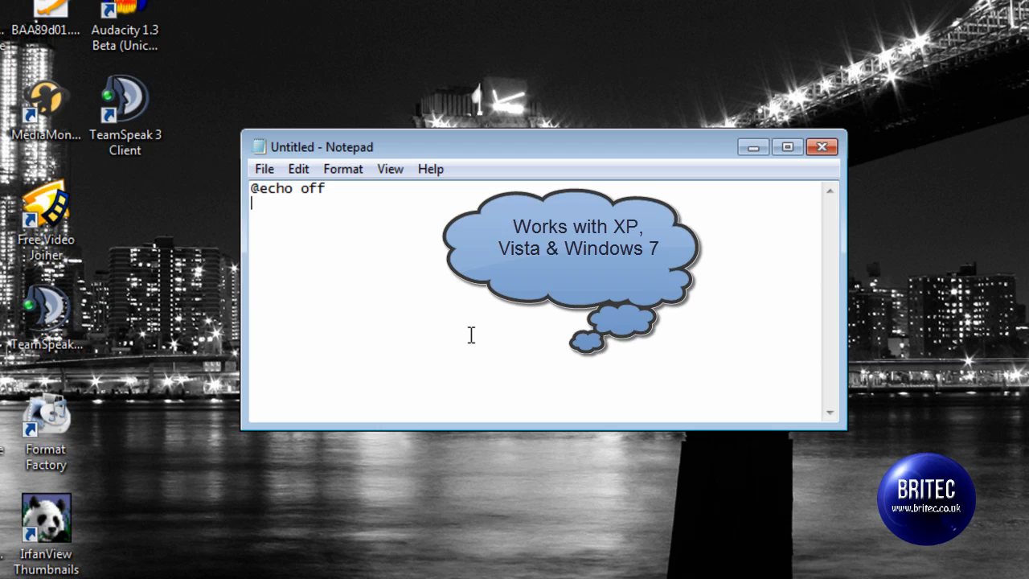
text(@)
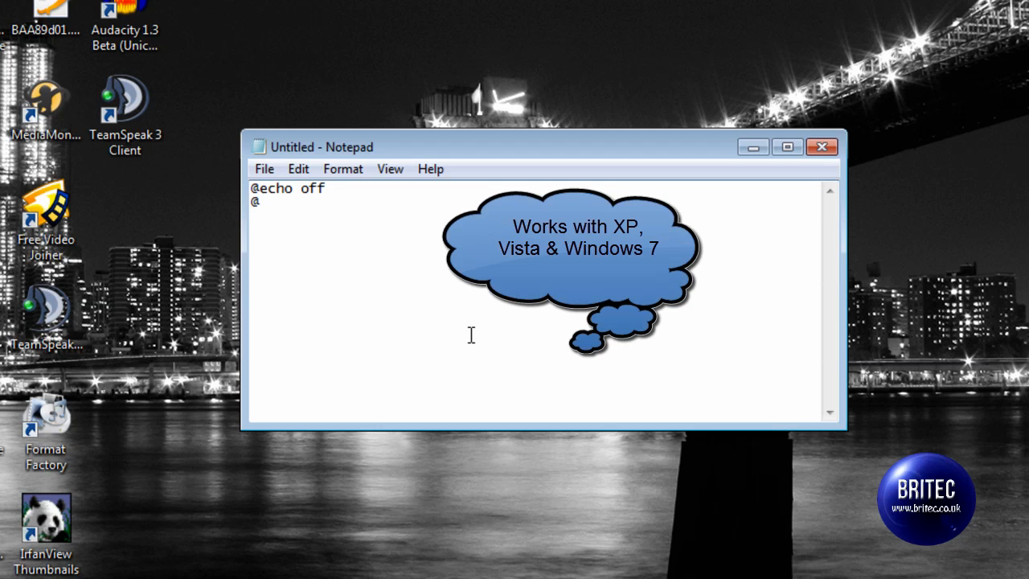
text(dir |)
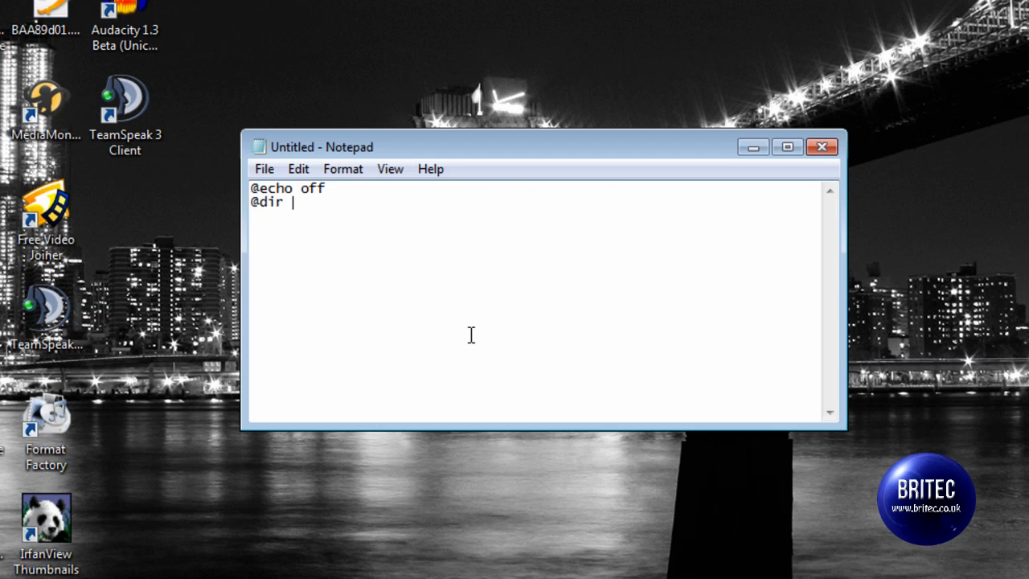
text(%1)
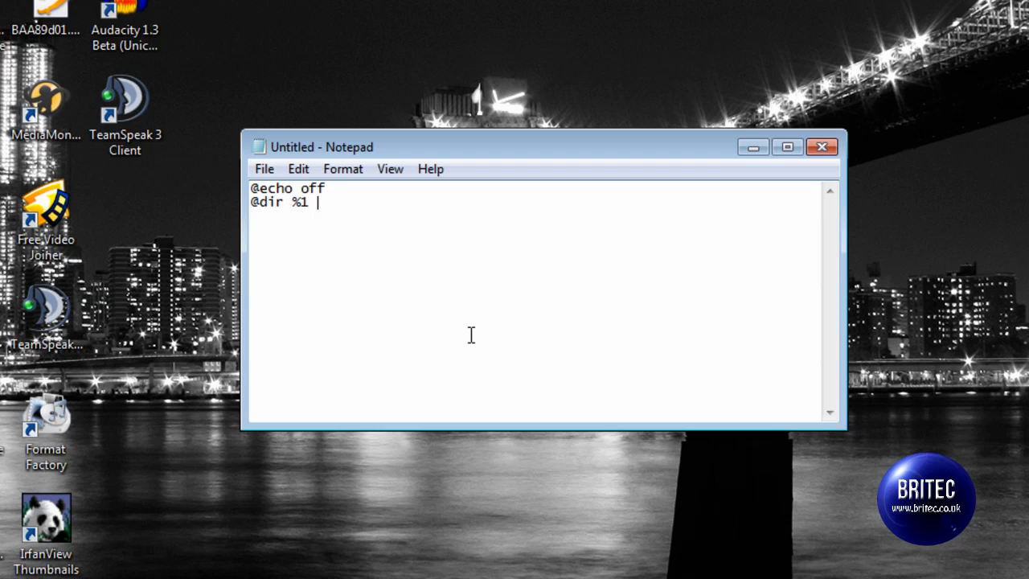
text(/a)
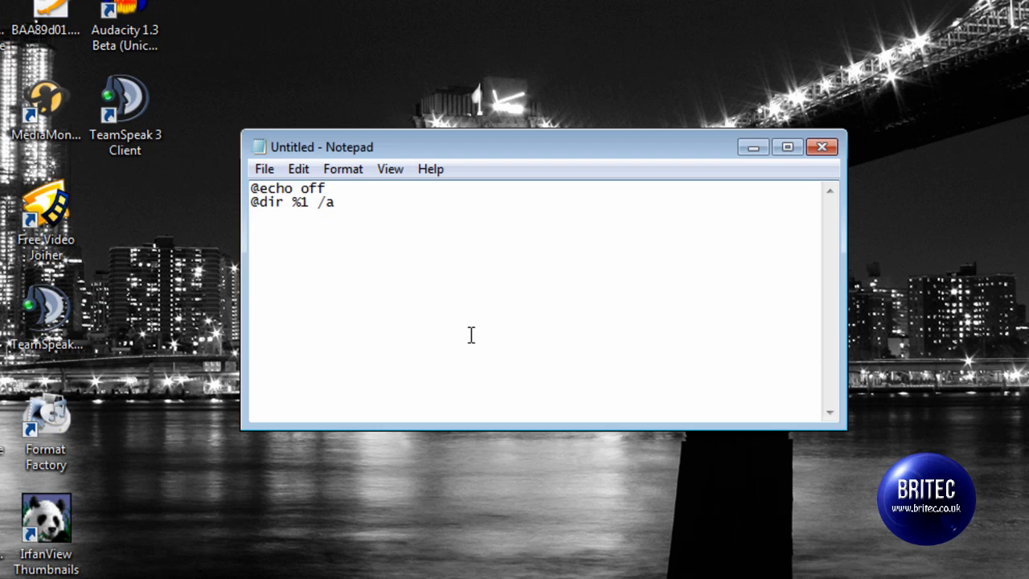
text(/)
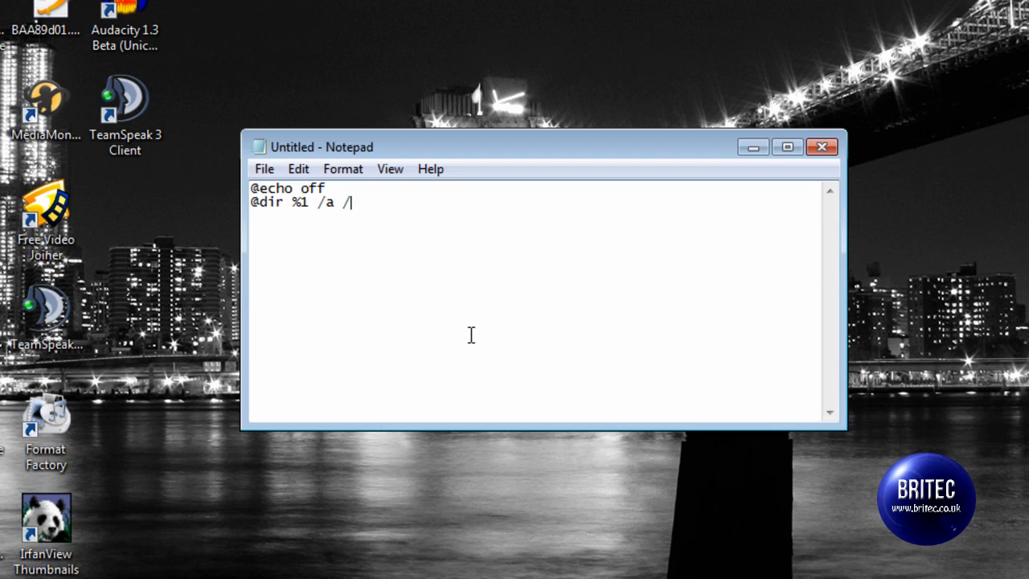
text(s)
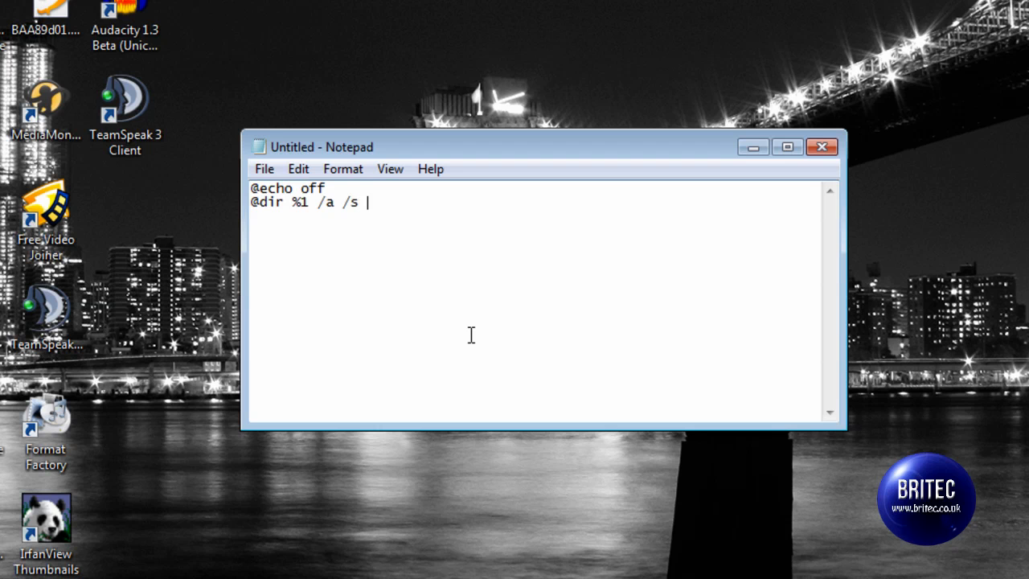
text(/)
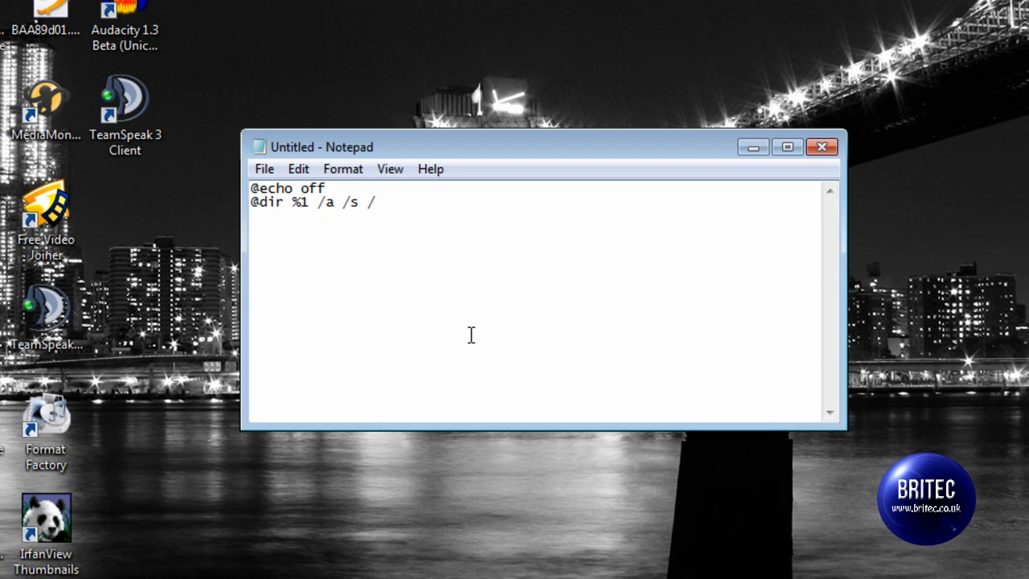
text(o)
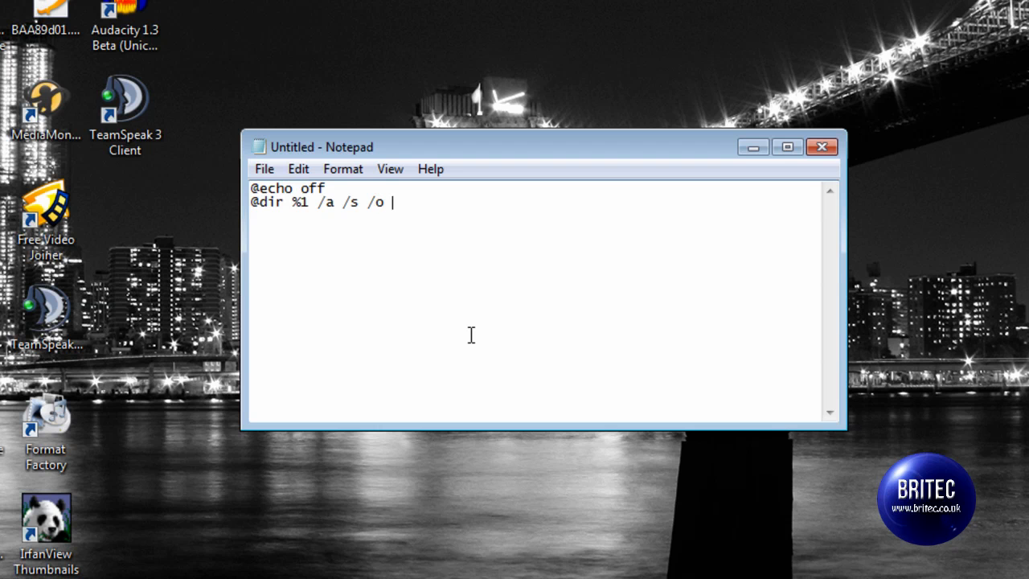
text(>)
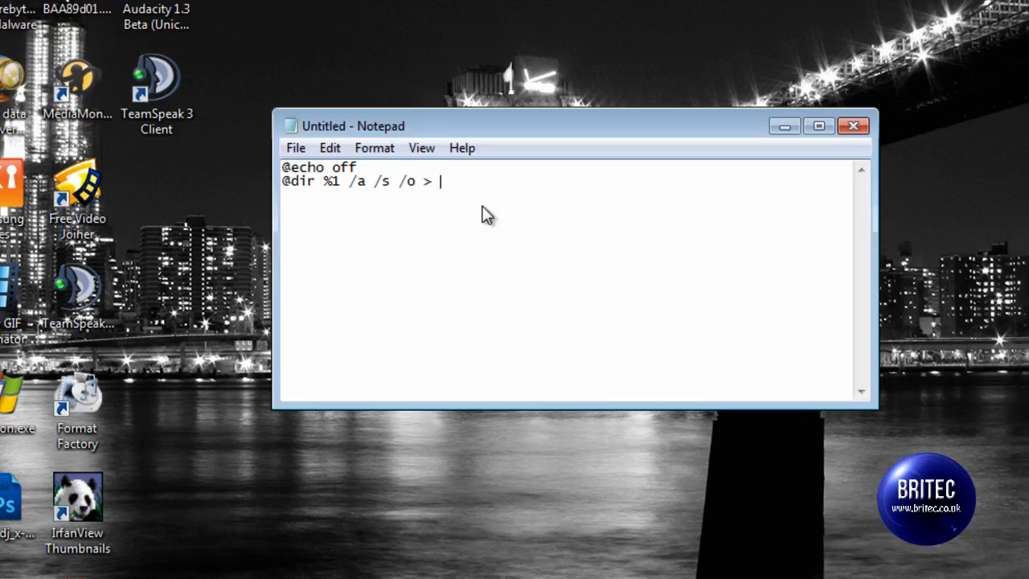
- Make a new folder named MyList in the Documents library and open it
click(32, 557)
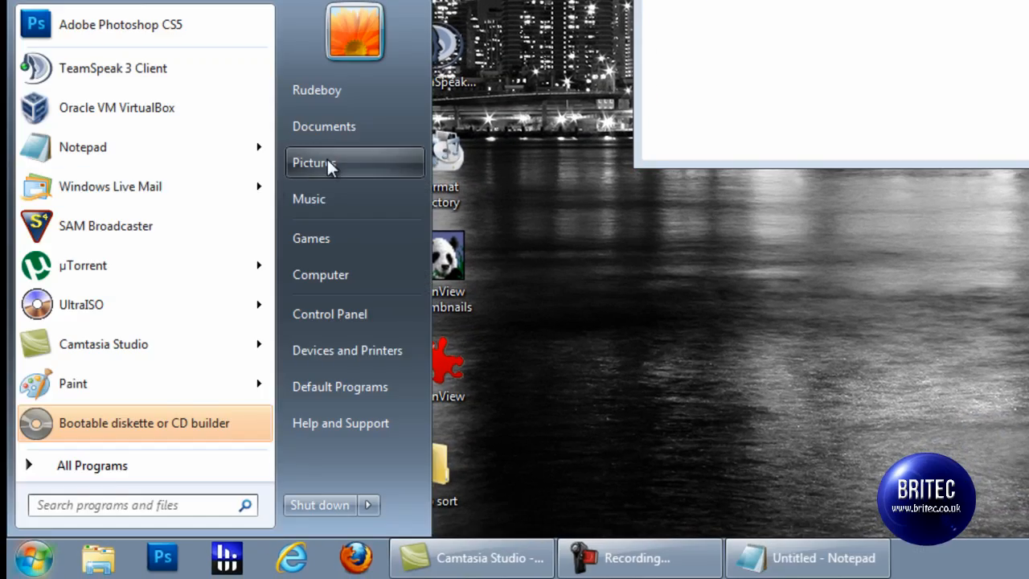
click(324, 126)
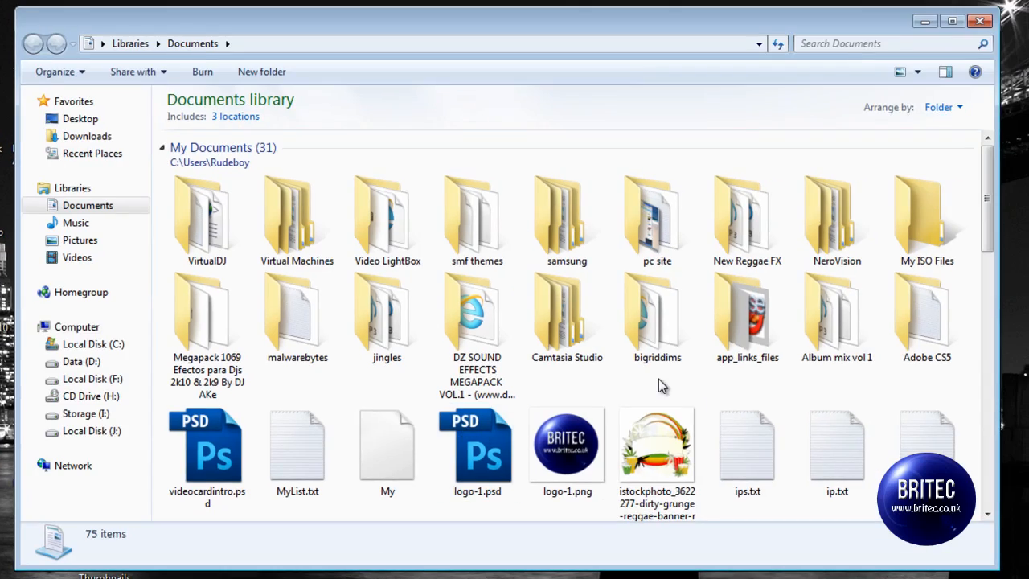
right_click(659, 386)
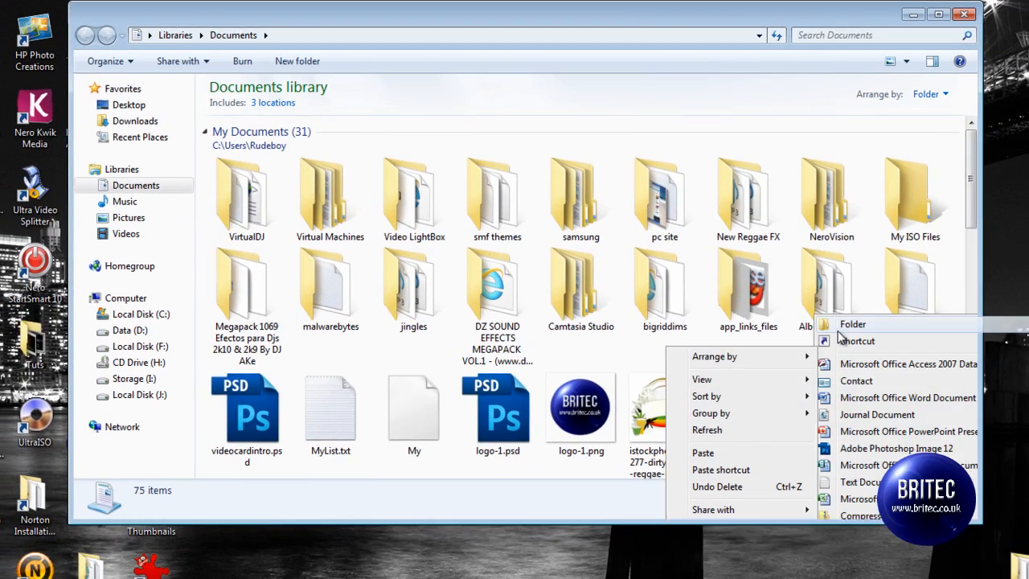
click(851, 323)
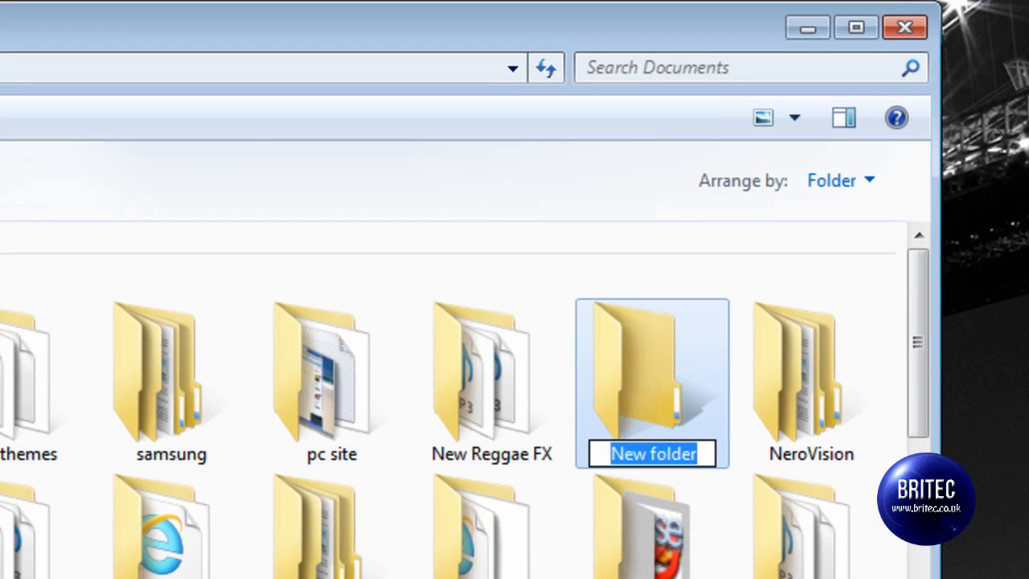
text(My)
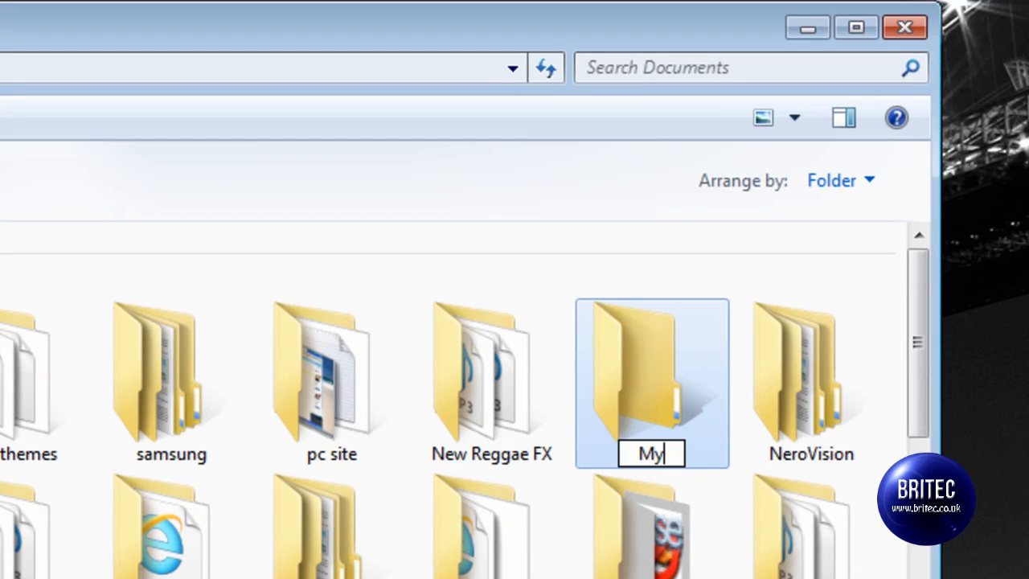
text(List)
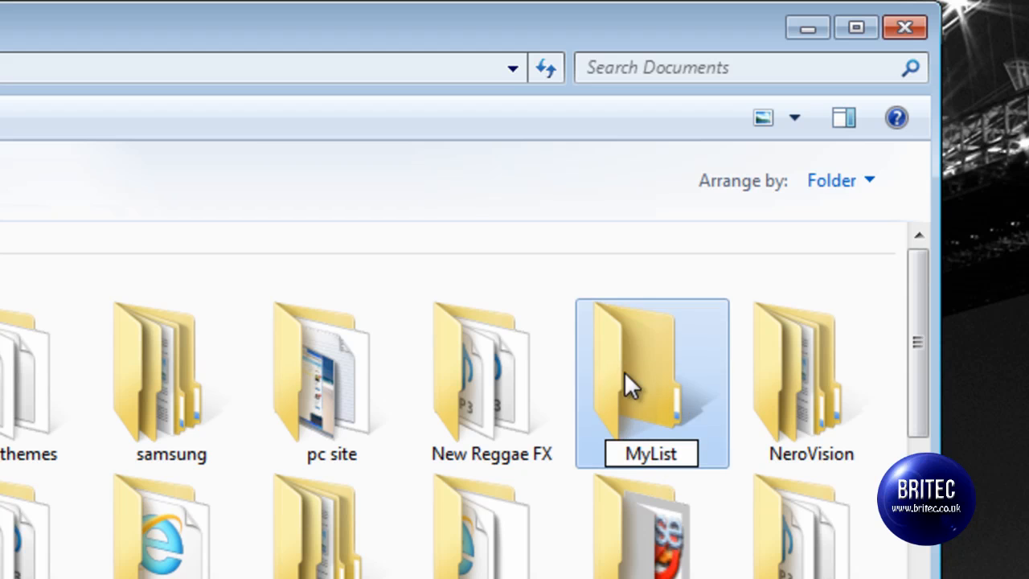
drag(651, 381, 810, 381)
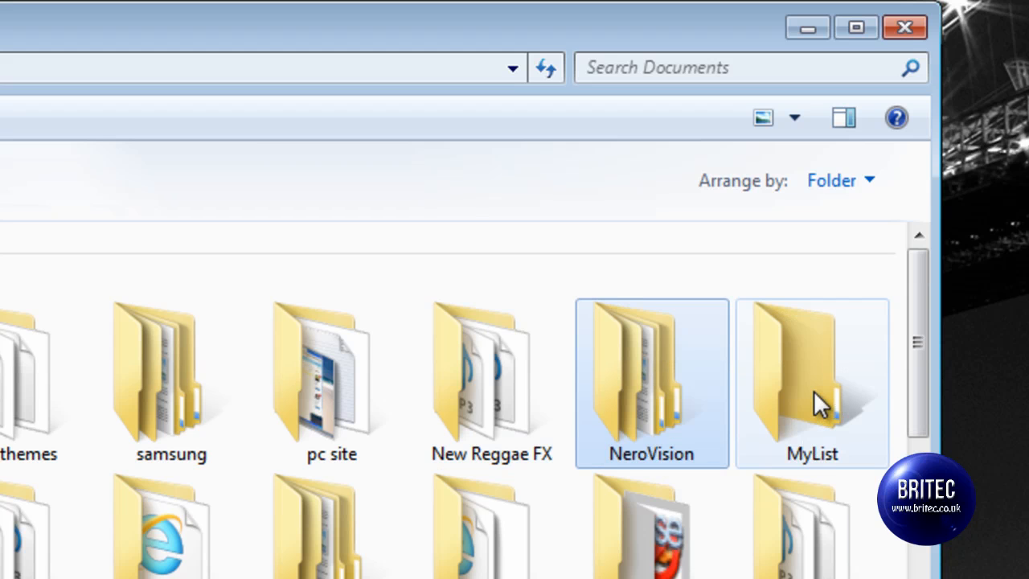
double_click(811, 382)
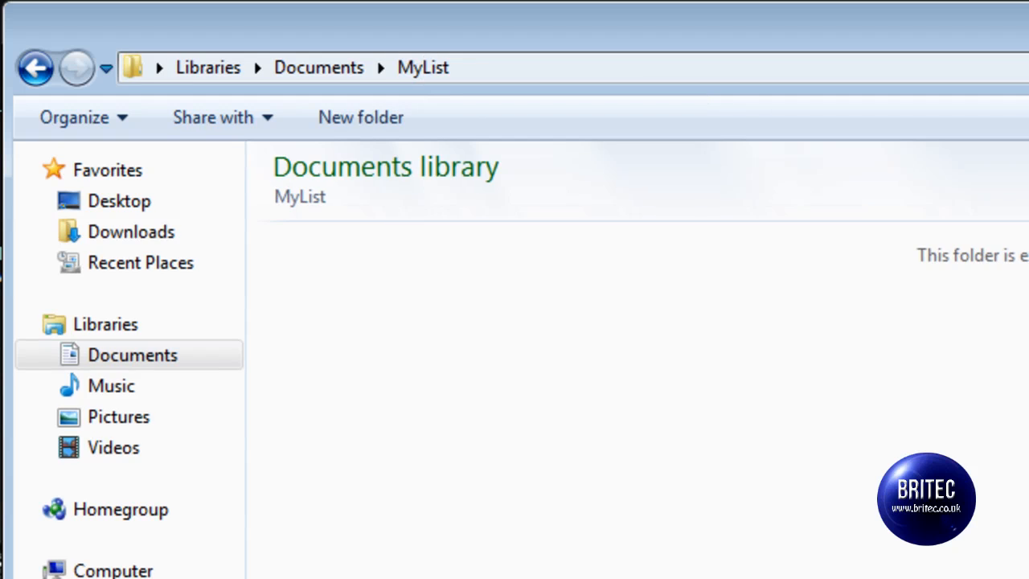
- Paste the MyList folder path after the redirect and append '\listfiles.txt'
right_click(474, 348)
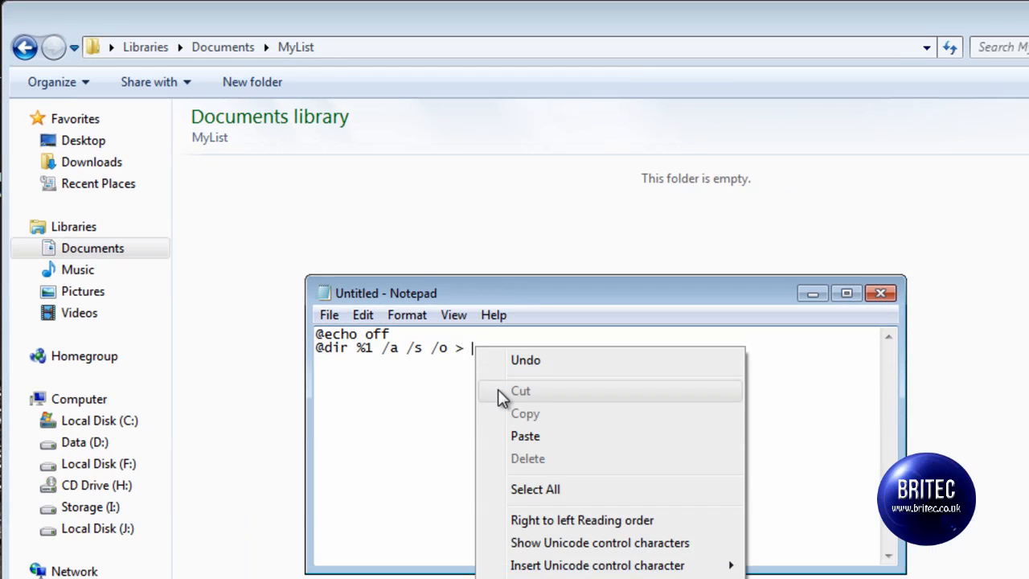
click(525, 435)
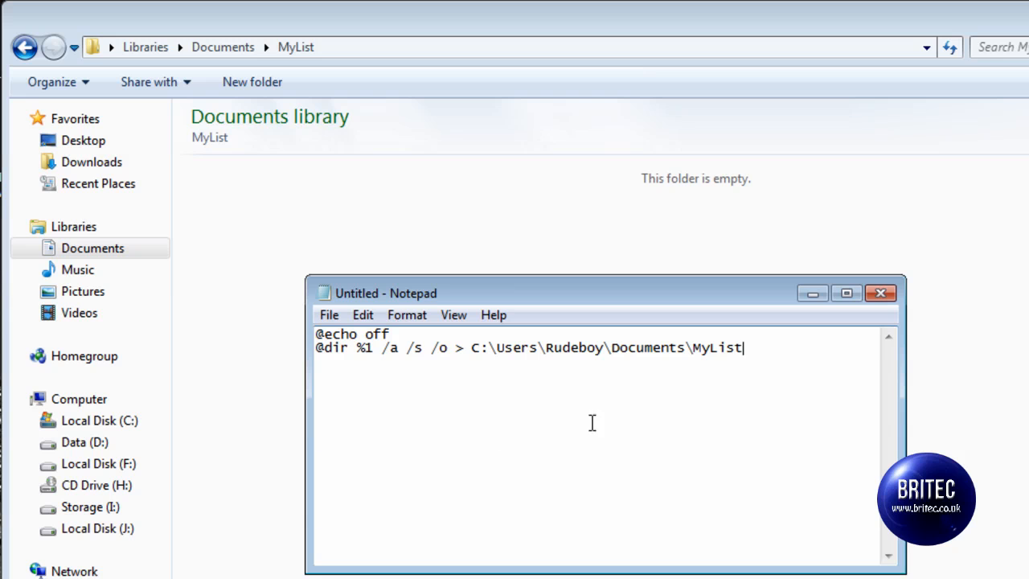
text(\)
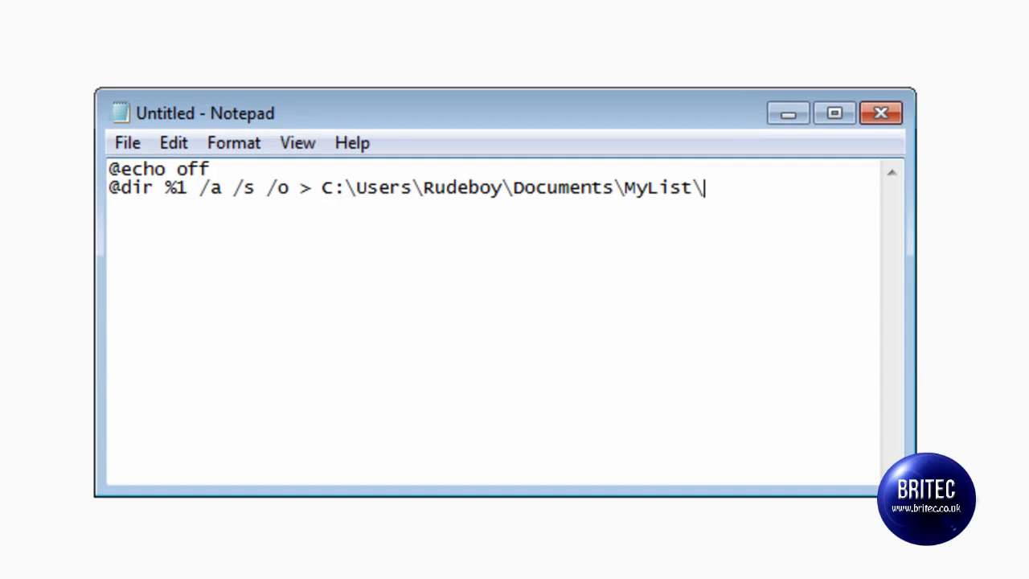
text(listfil)
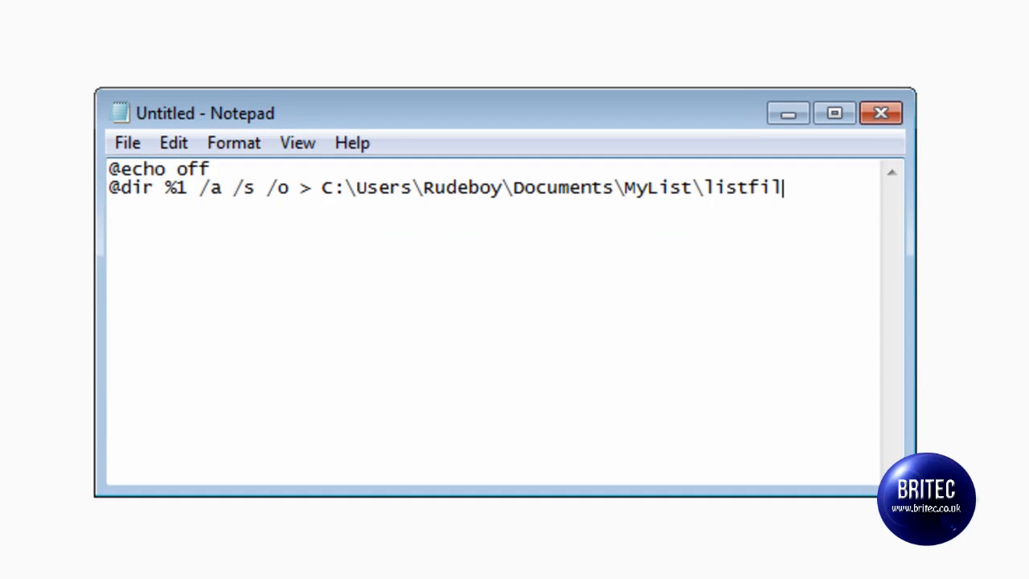
text(es)
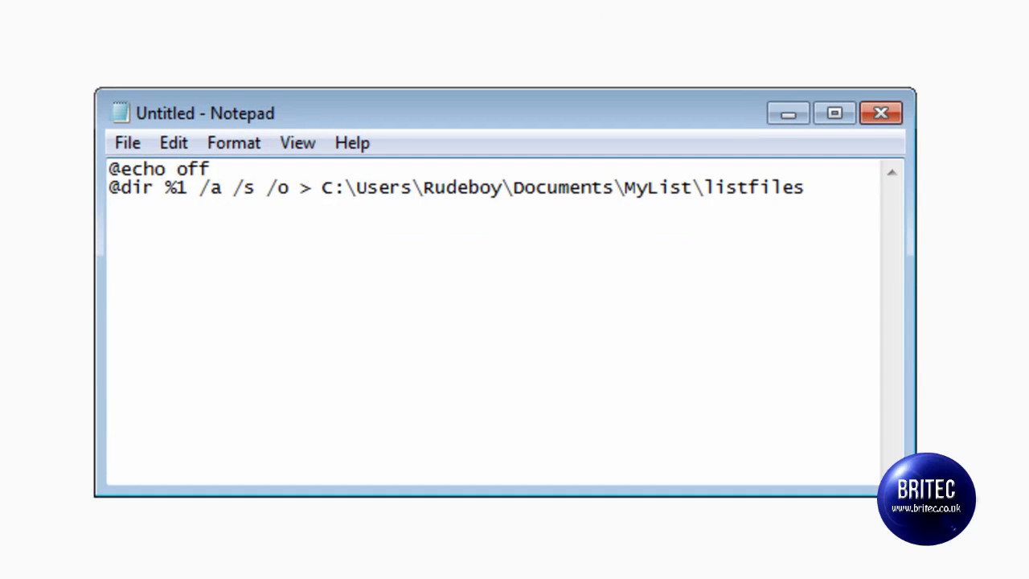
text(.tc)
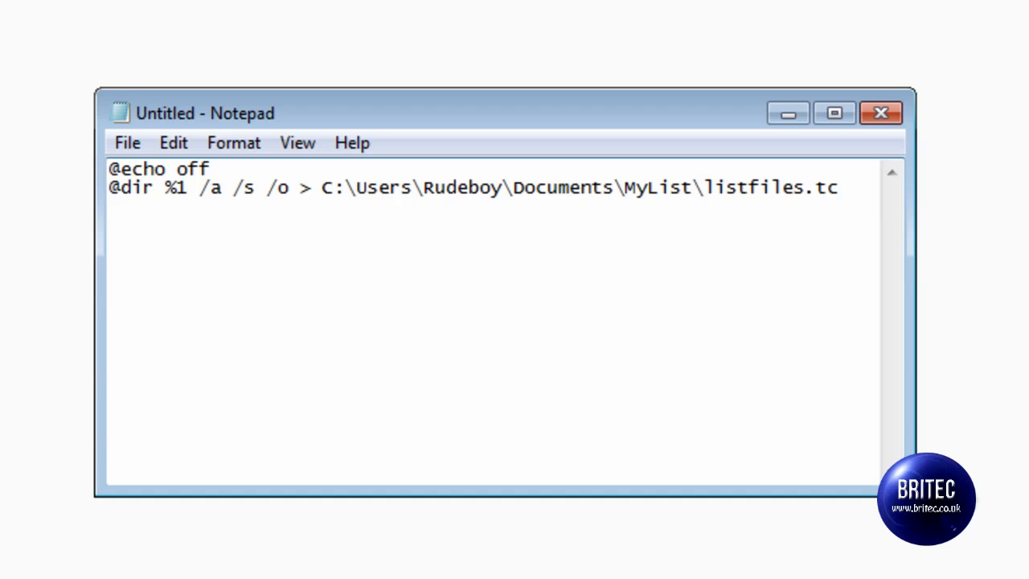
text(xt)
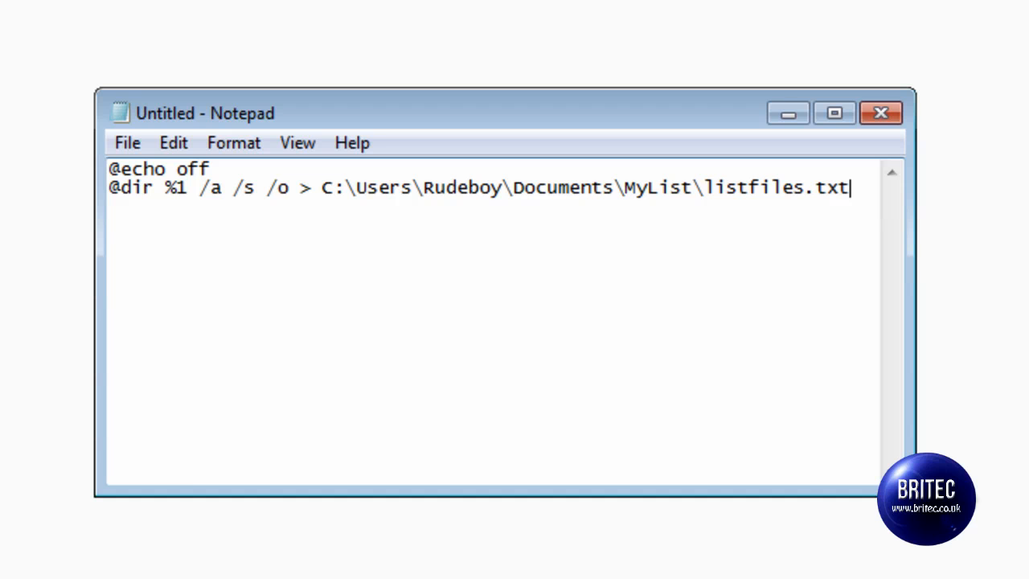
mouse_move(532, 225)
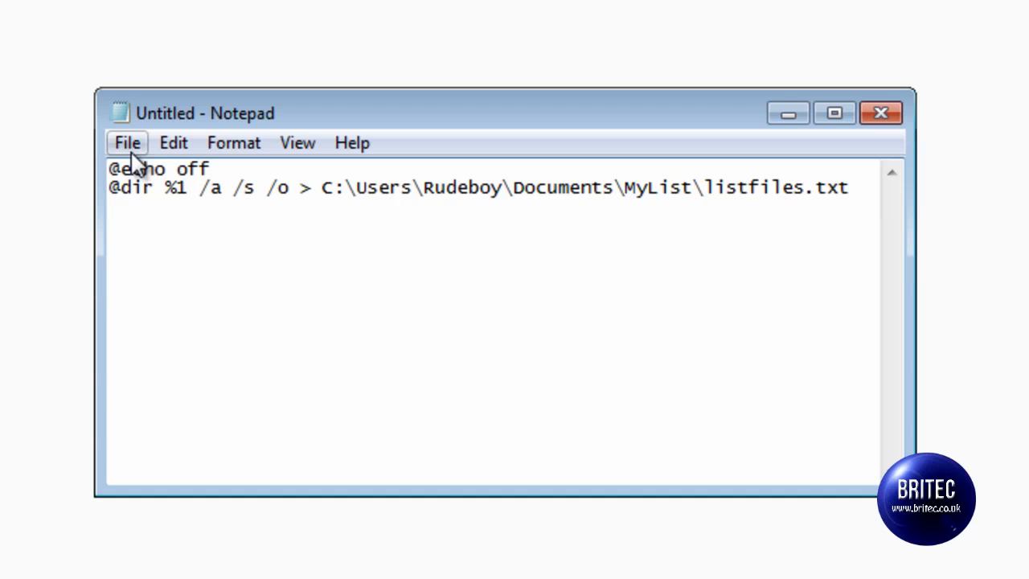
- Save the script on the desktop under the name listfiles.bat
click(127, 142)
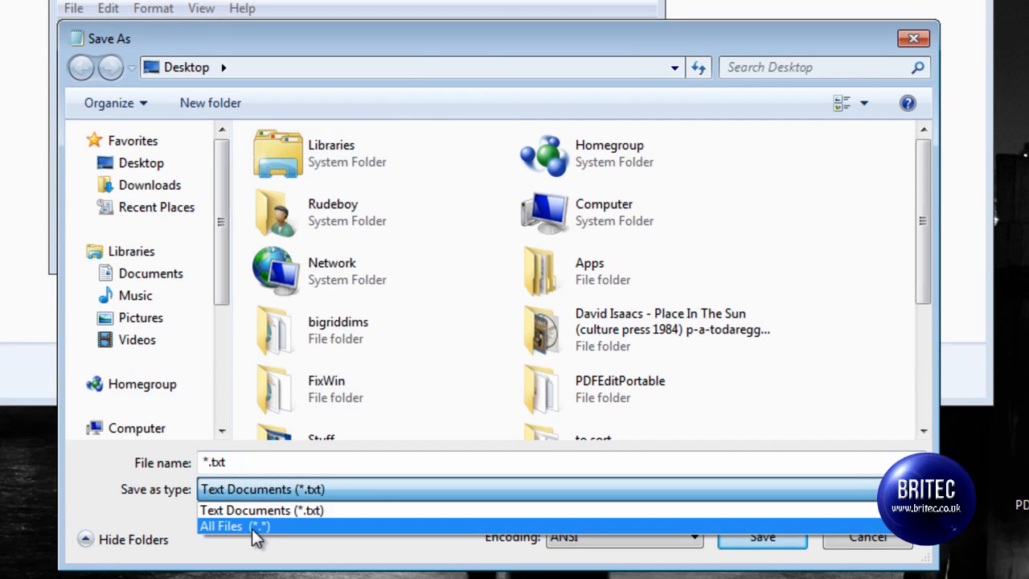
click(235, 525)
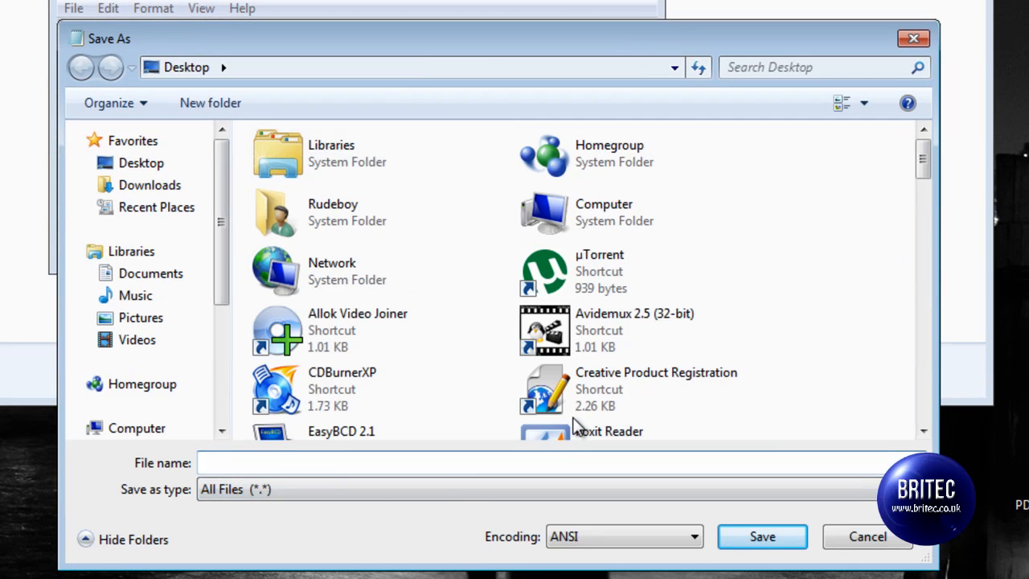
text(list)
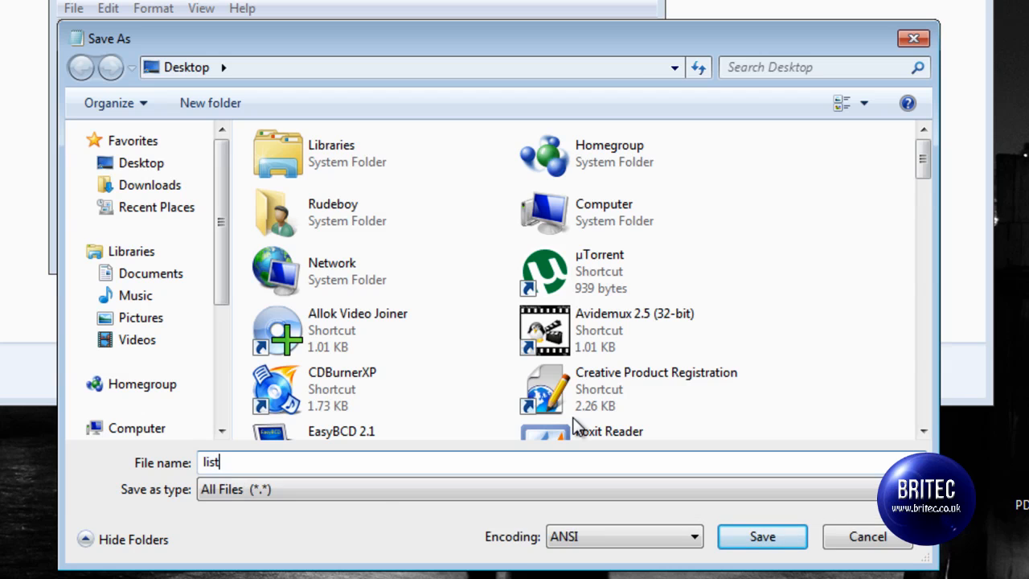
text(files)
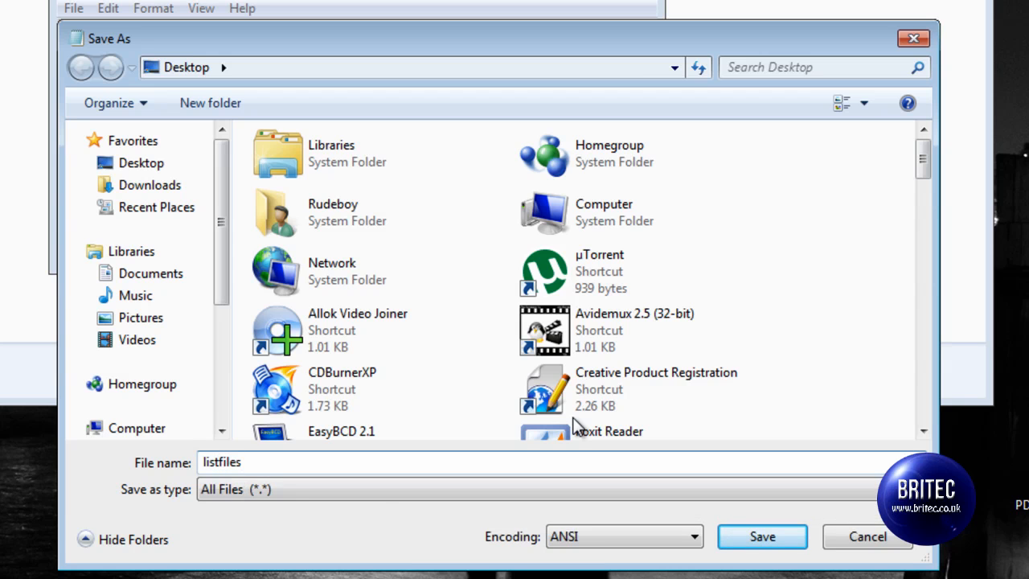
text(.bat)
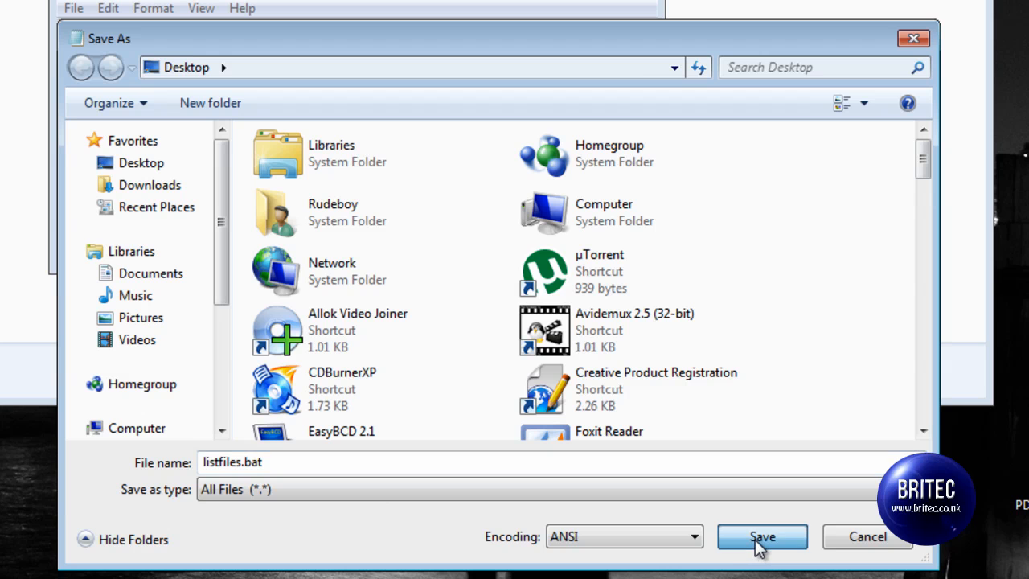
click(761, 536)
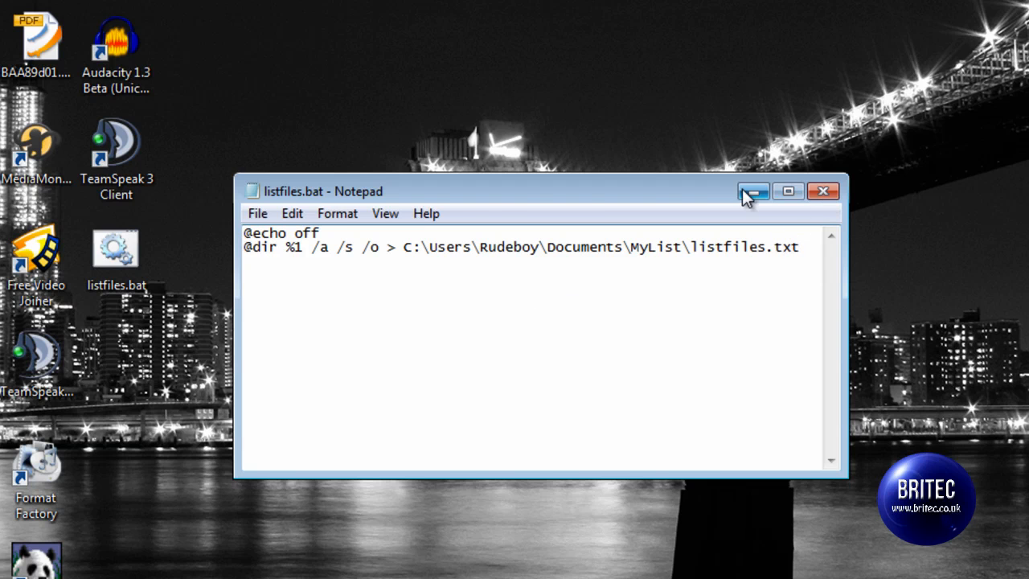
- Minimise Notepad and select the listfiles.bat icon on the desktop
click(753, 191)
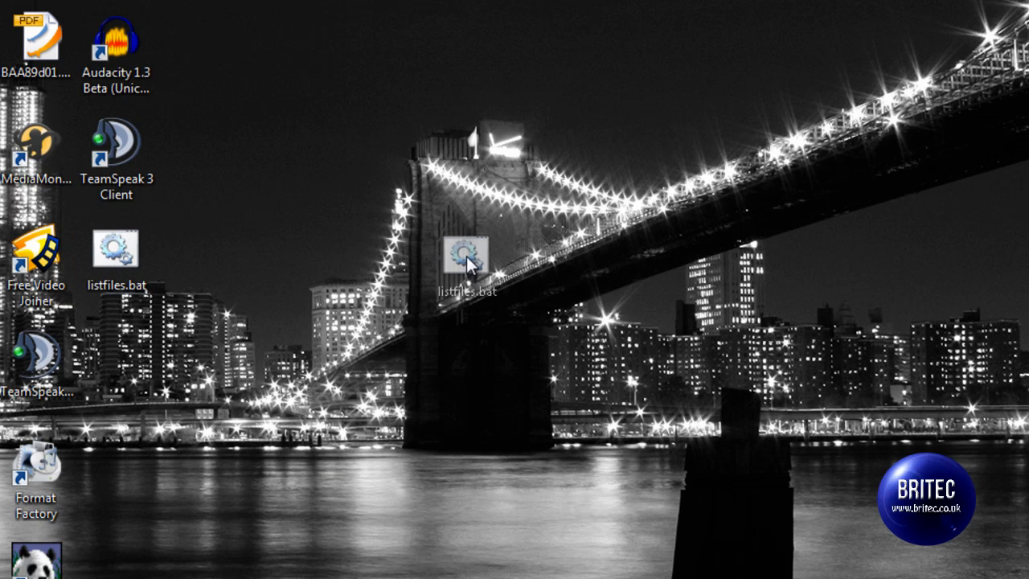
click(440, 249)
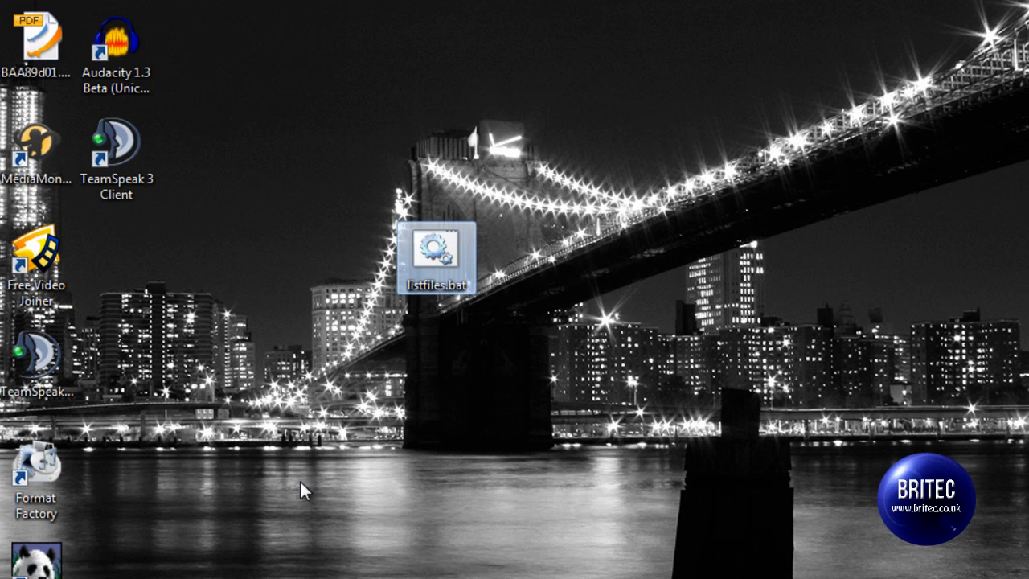
mouse_move(429, 261)
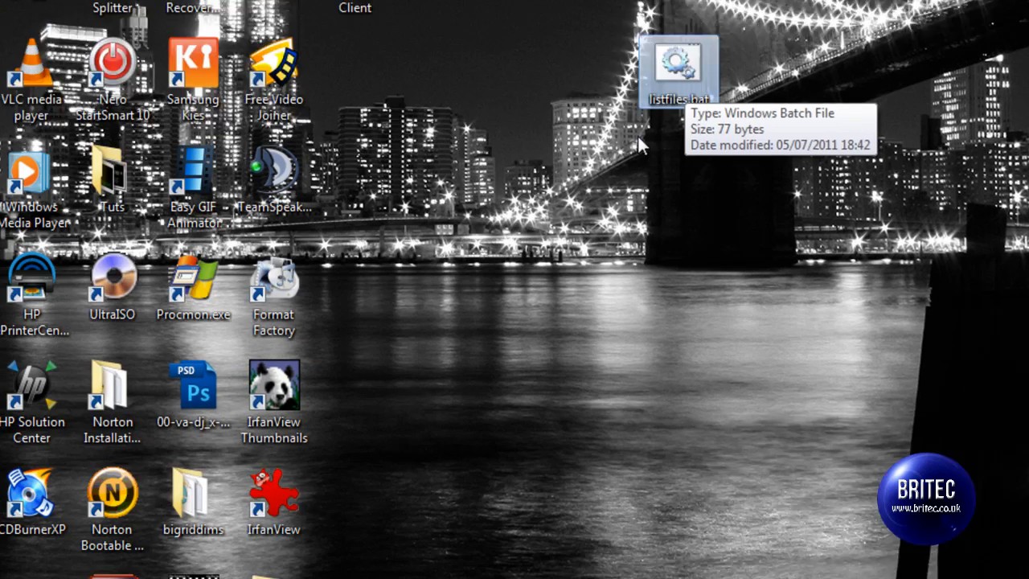
- Open the SendTo folder by searching 'shell:sendto' from the Start menu
click(37, 556)
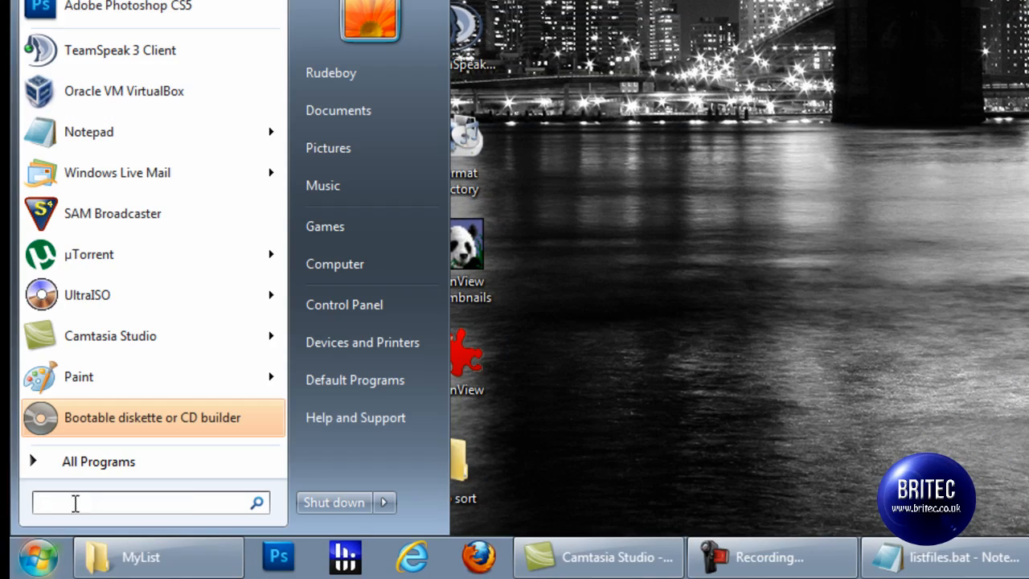
text(shell)
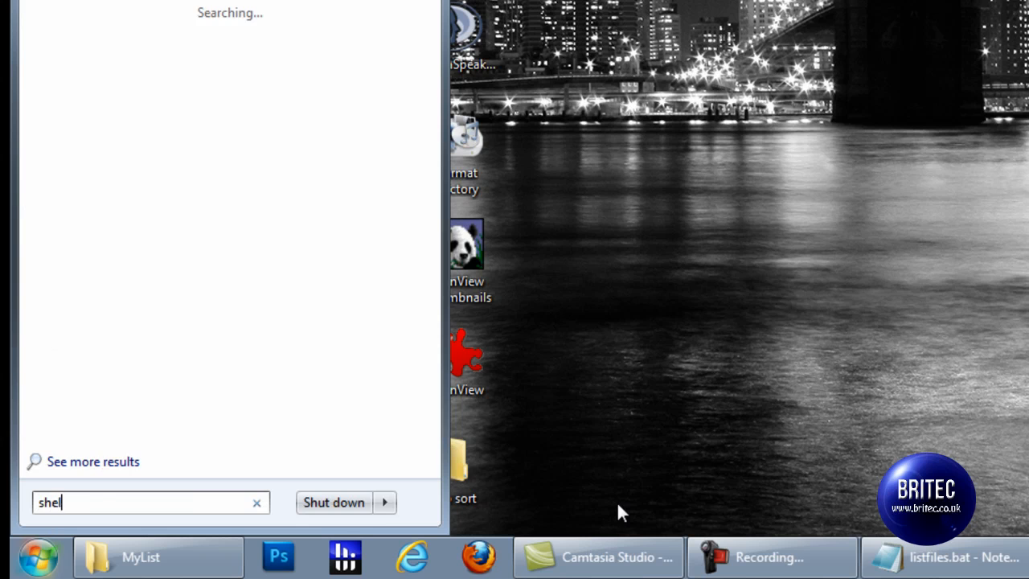
text(l:)
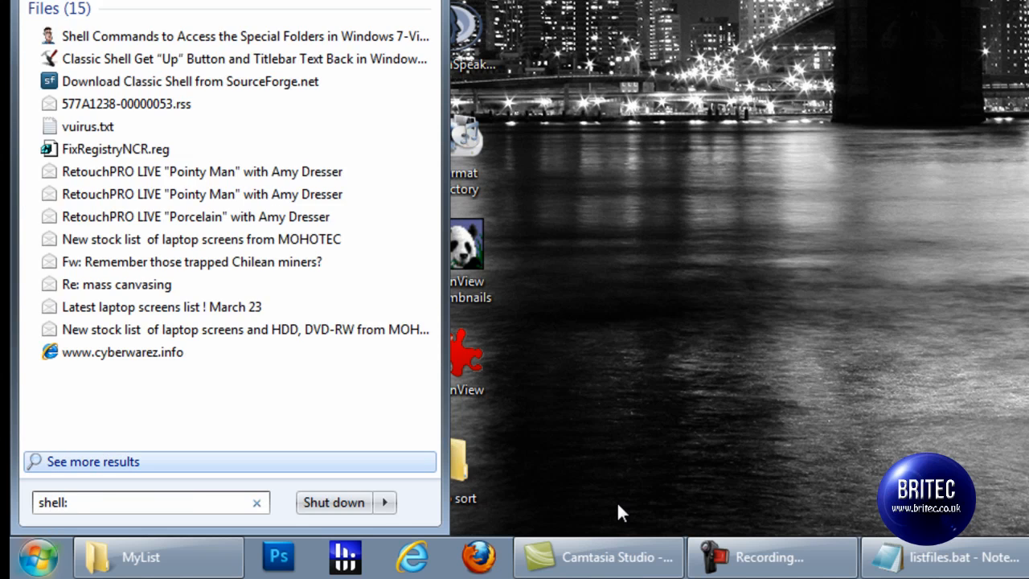
text(se)
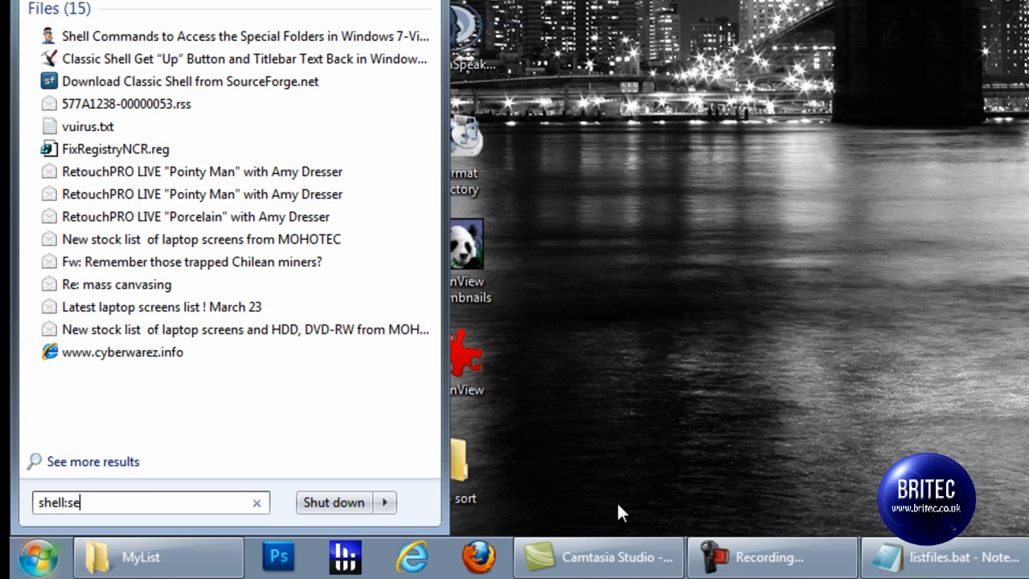
text(ndto)
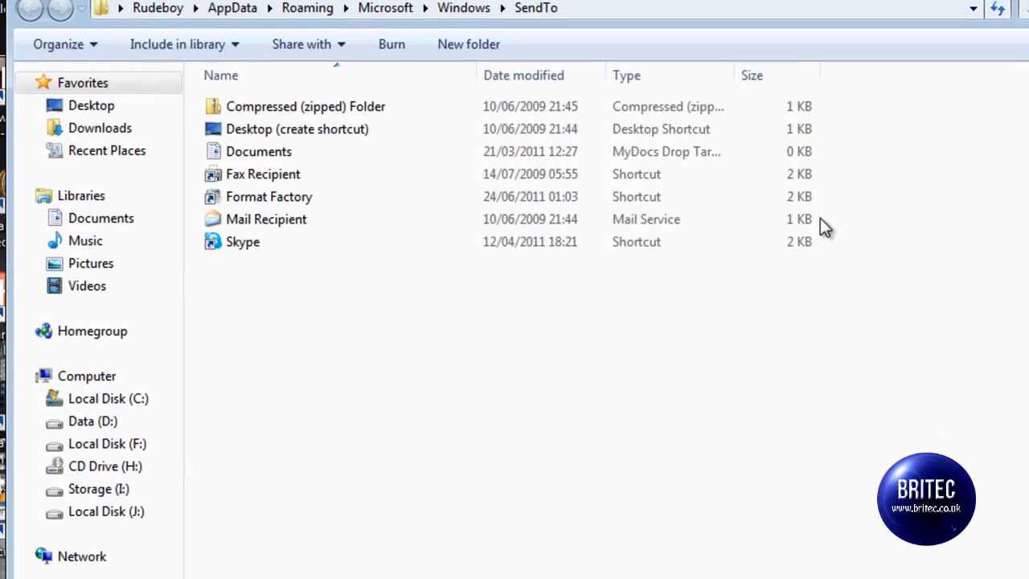
- Copy listfiles.bat from the desktop and paste it into SendTo
right_click(437, 229)
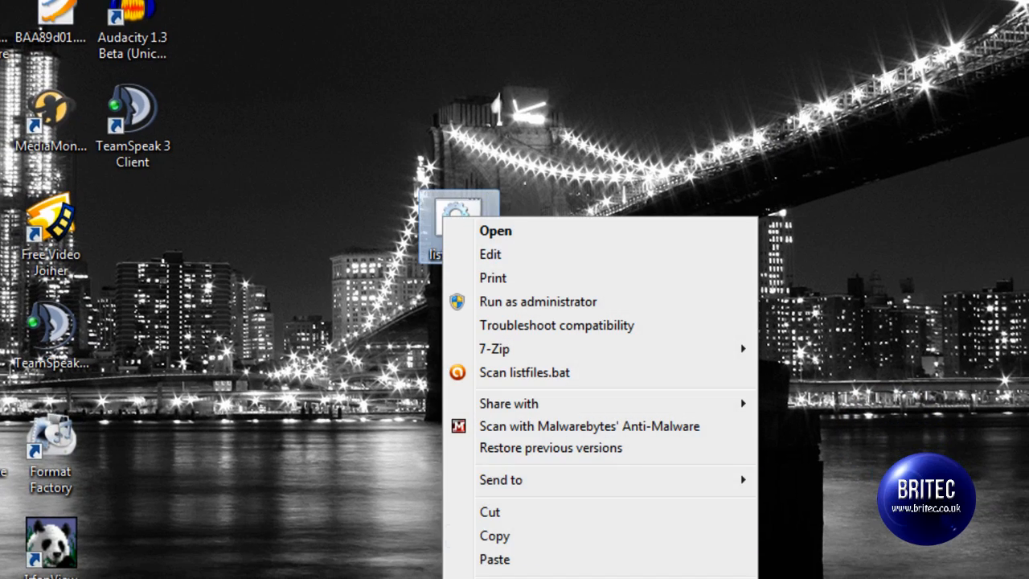
click(499, 479)
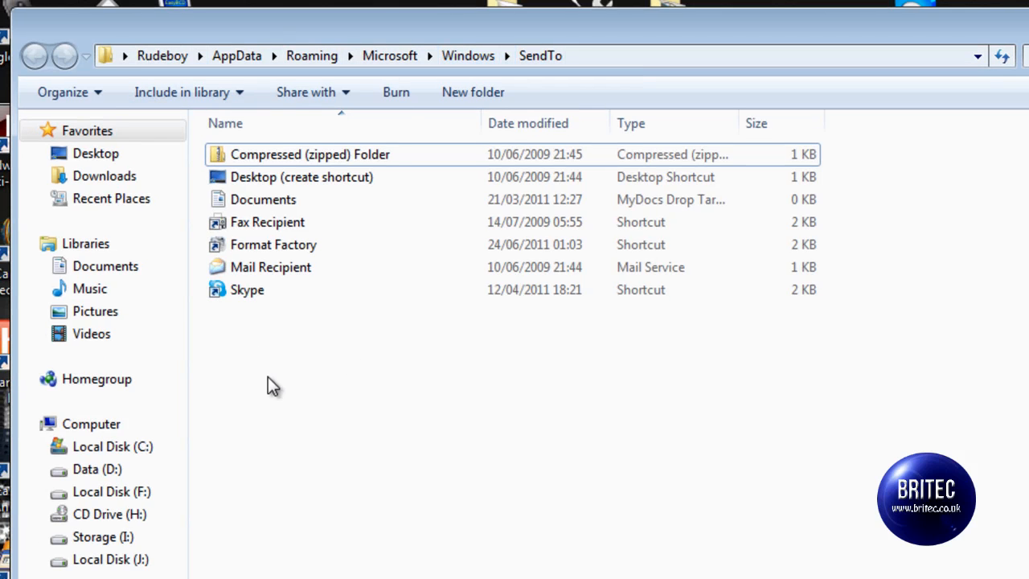
click(261, 267)
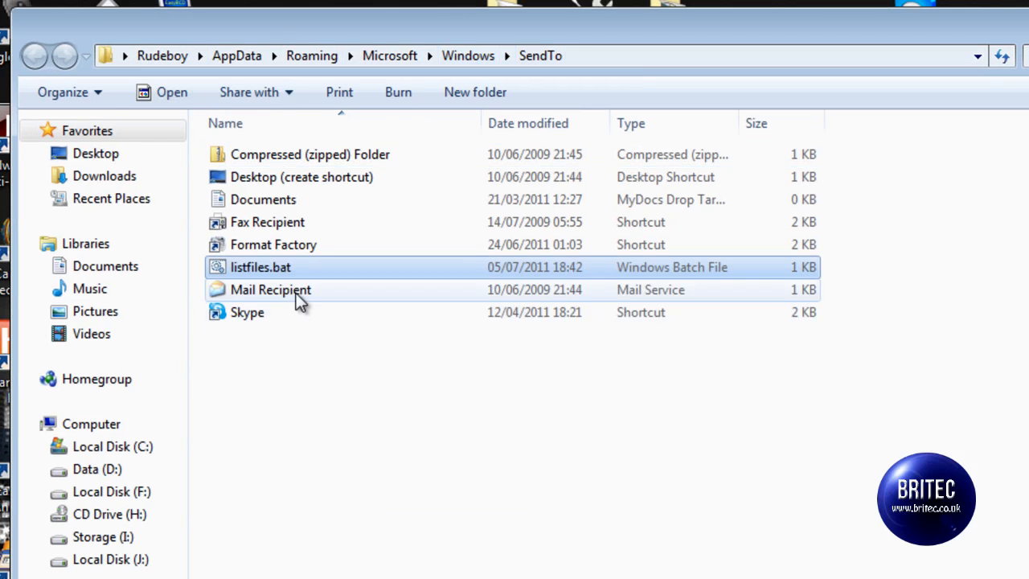
mouse_move(651, 523)
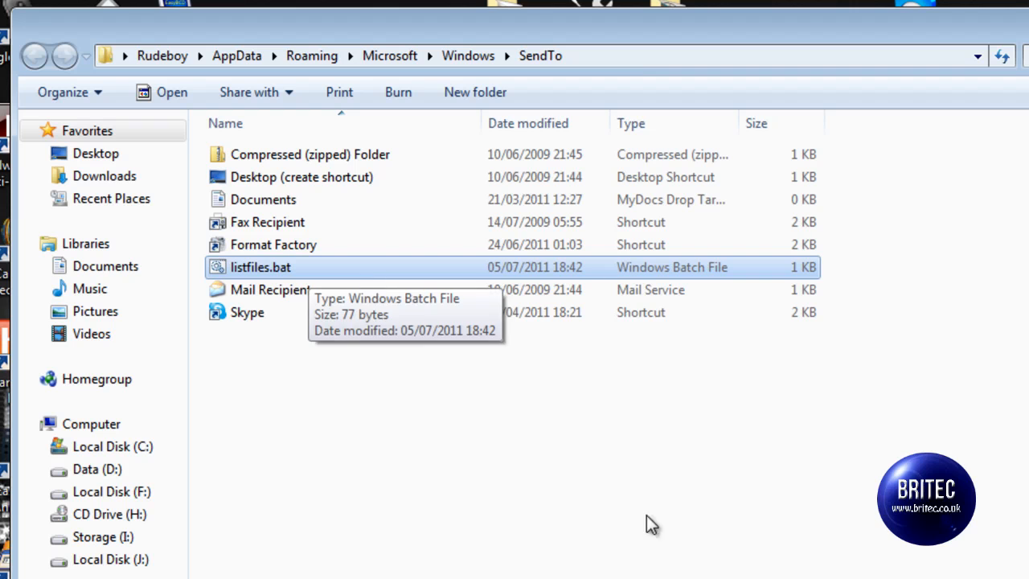
mouse_move(868, 62)
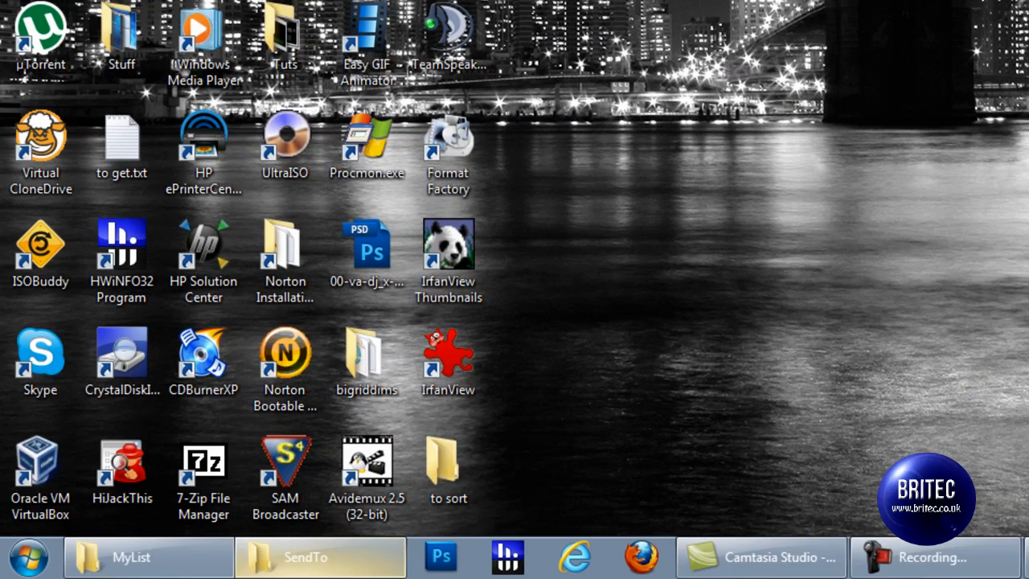
click(29, 556)
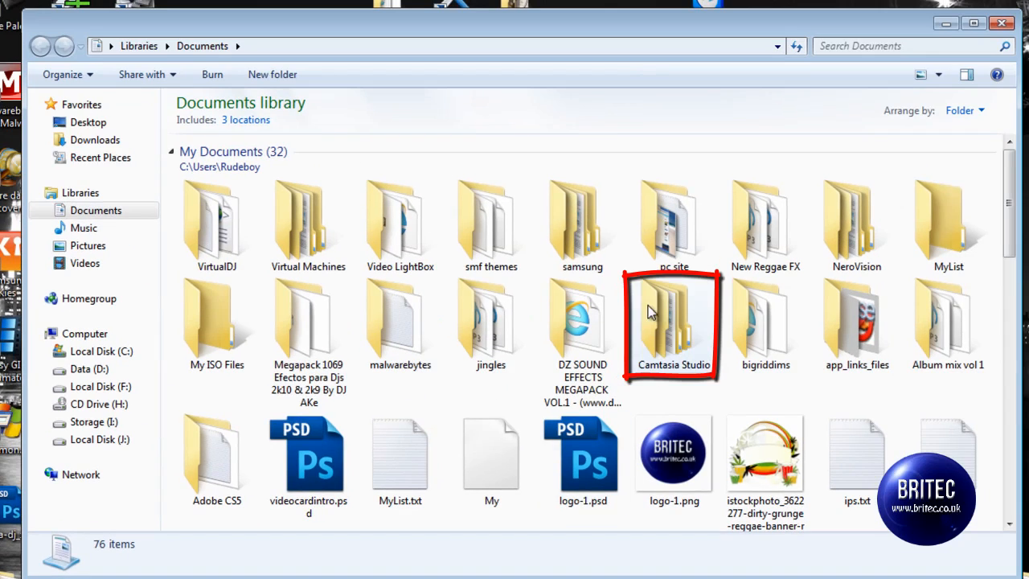
mouse_move(663, 338)
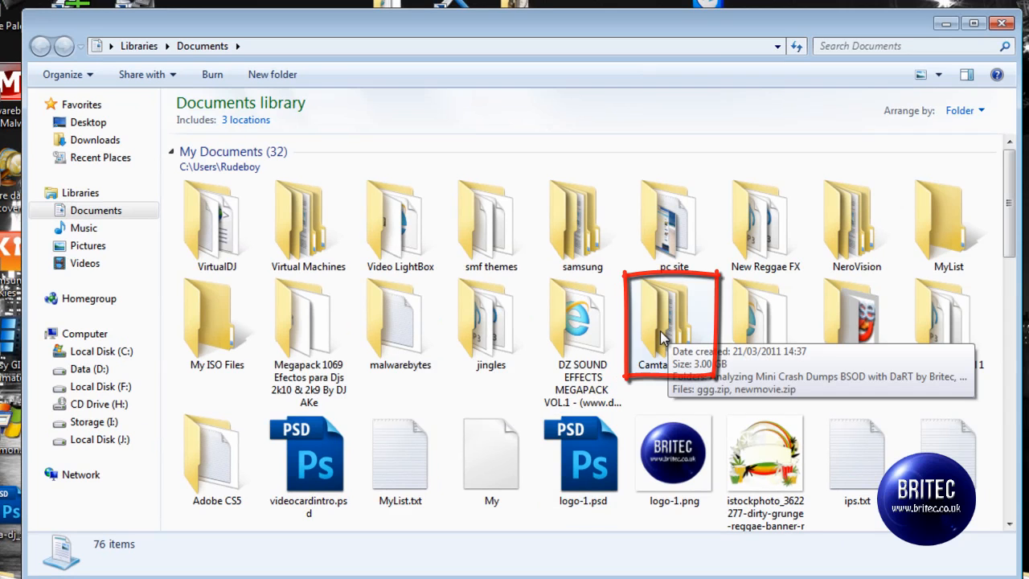
- Send the Camtasia Studio folder to listfiles.bat, then select MyList
click(673, 321)
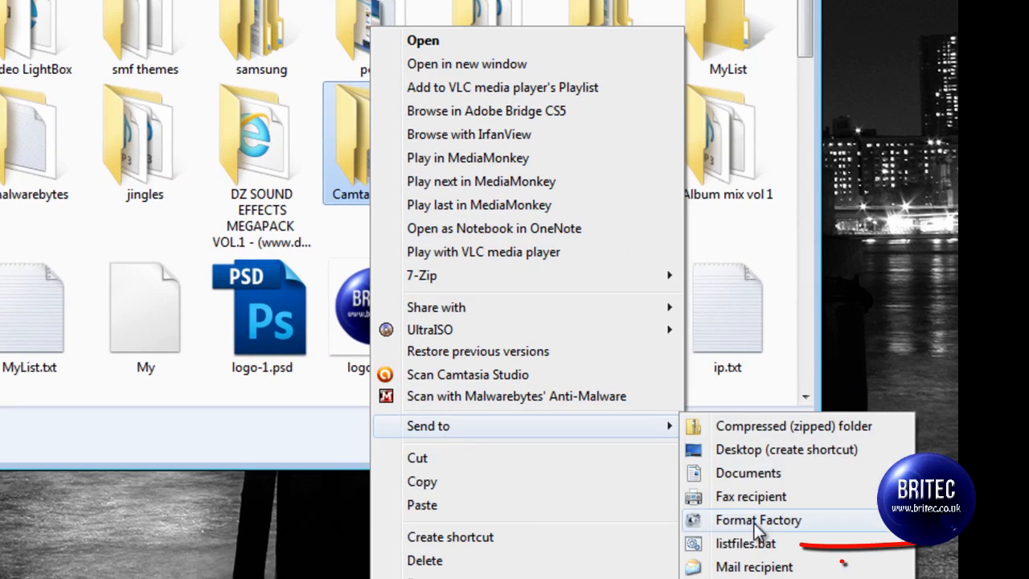
mouse_move(748, 543)
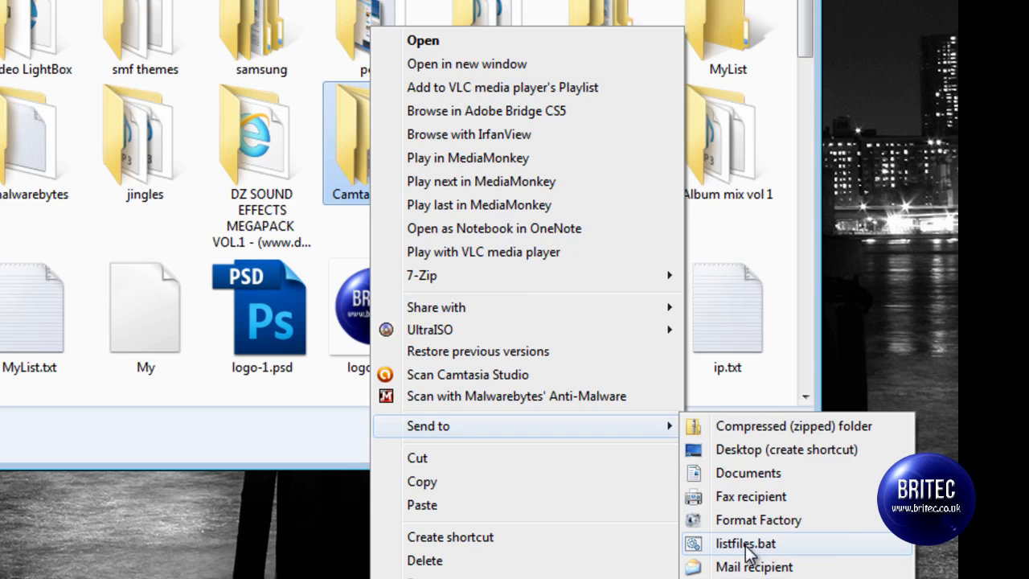
click(745, 543)
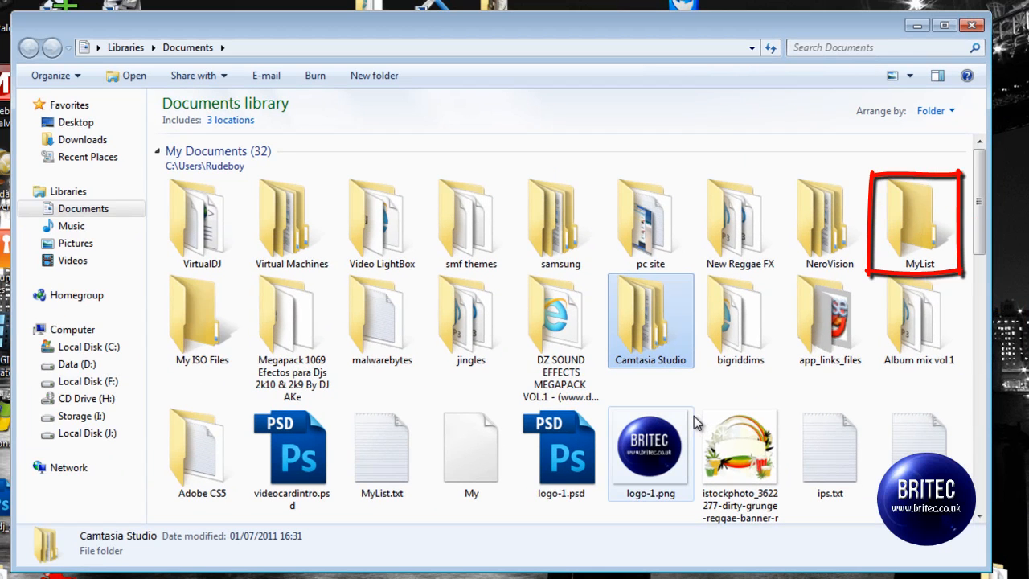
mouse_move(651, 414)
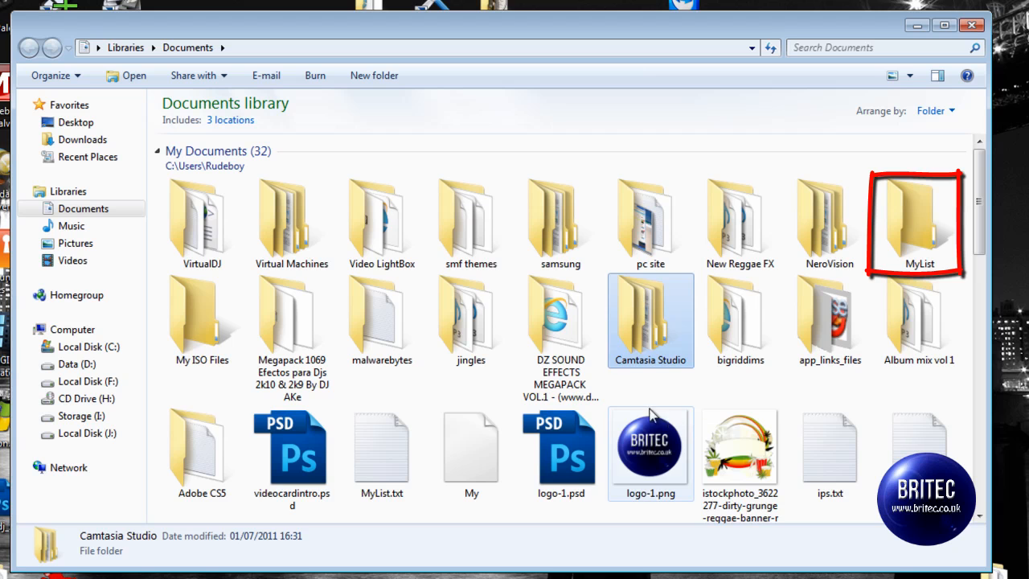
mouse_move(655, 322)
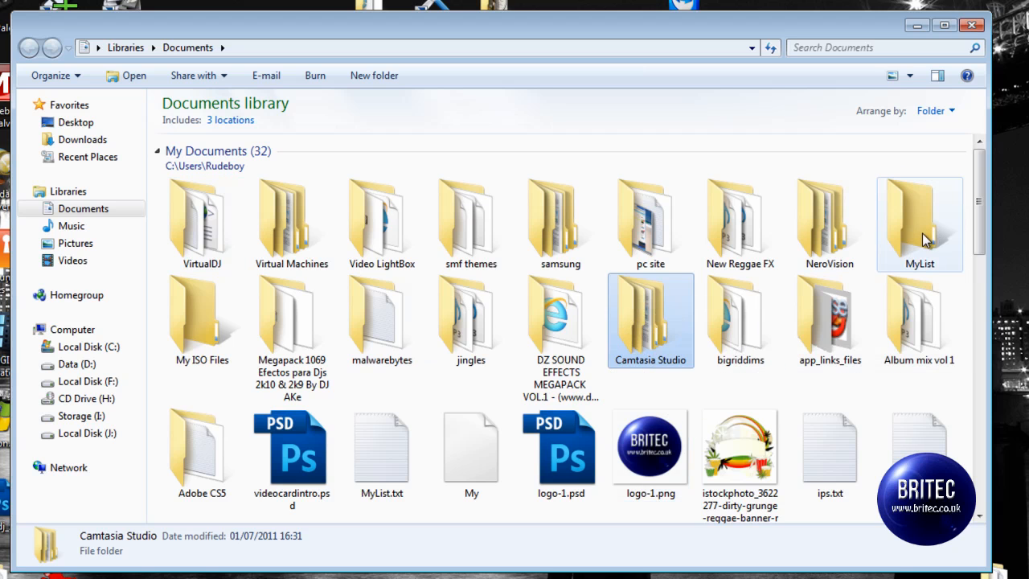
click(919, 224)
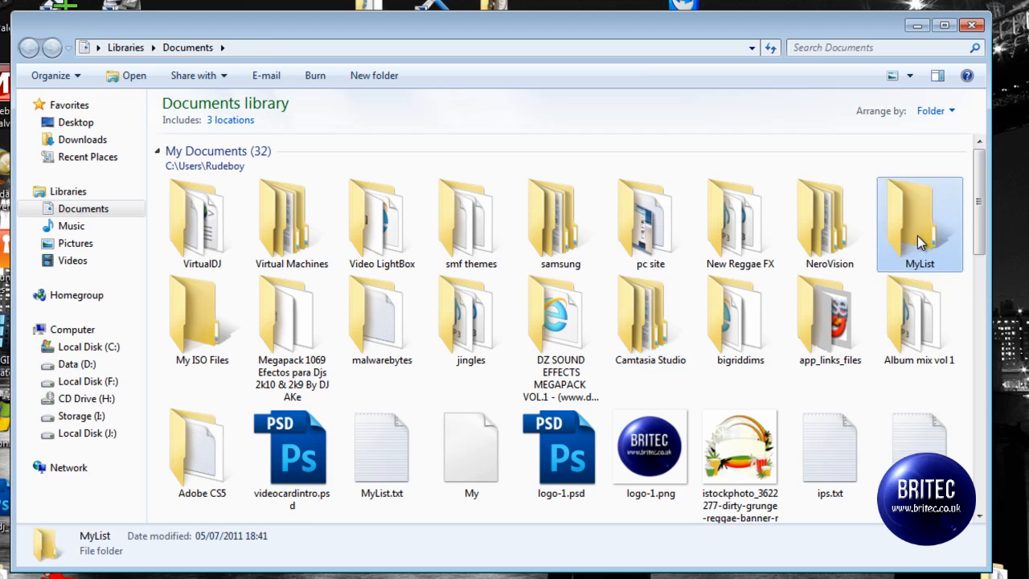
- Open listfiles.txt from MyList and scroll through the Camtasia Studio listing
double_click(919, 217)
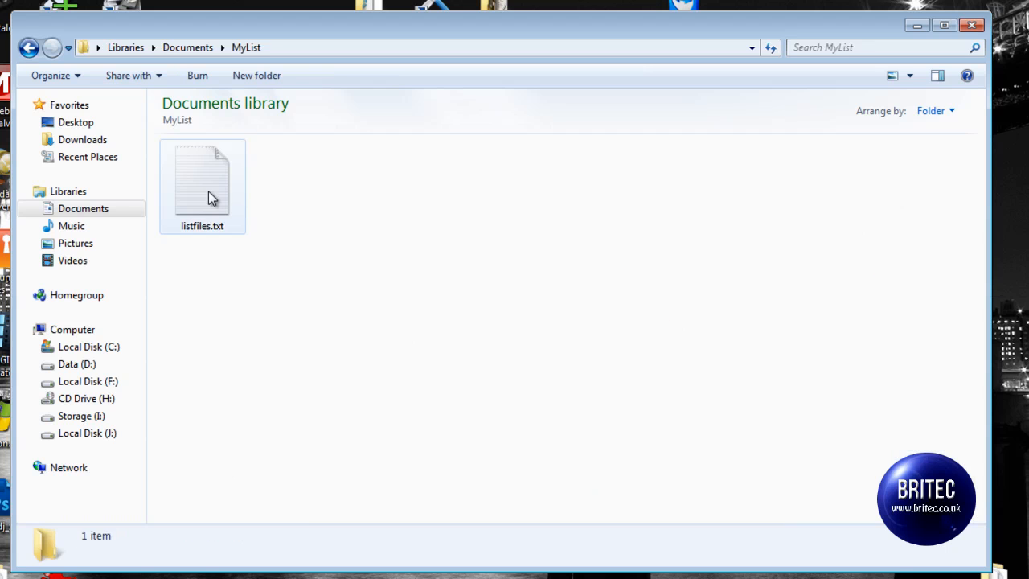
double_click(202, 180)
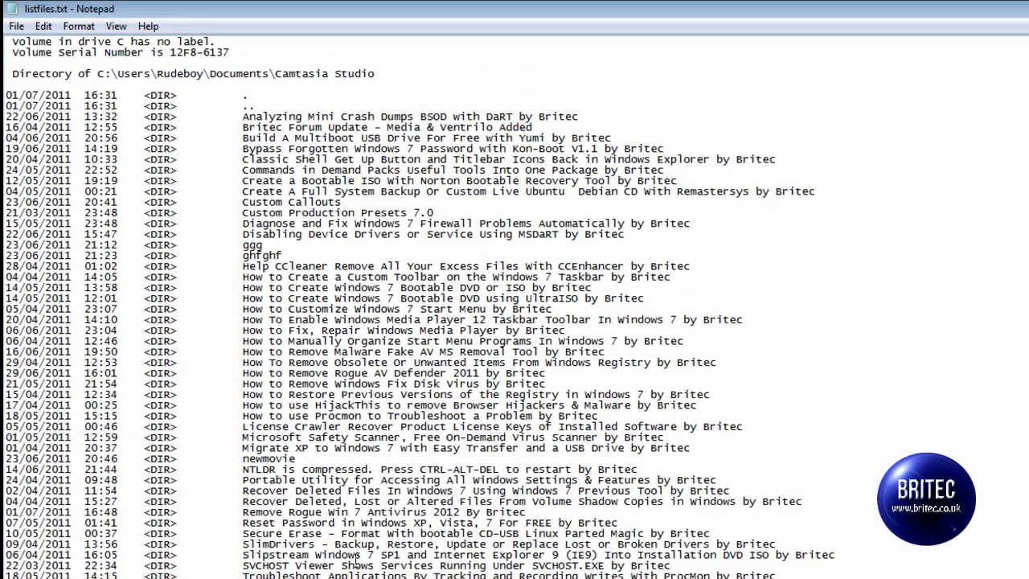
scroll(down, 3)
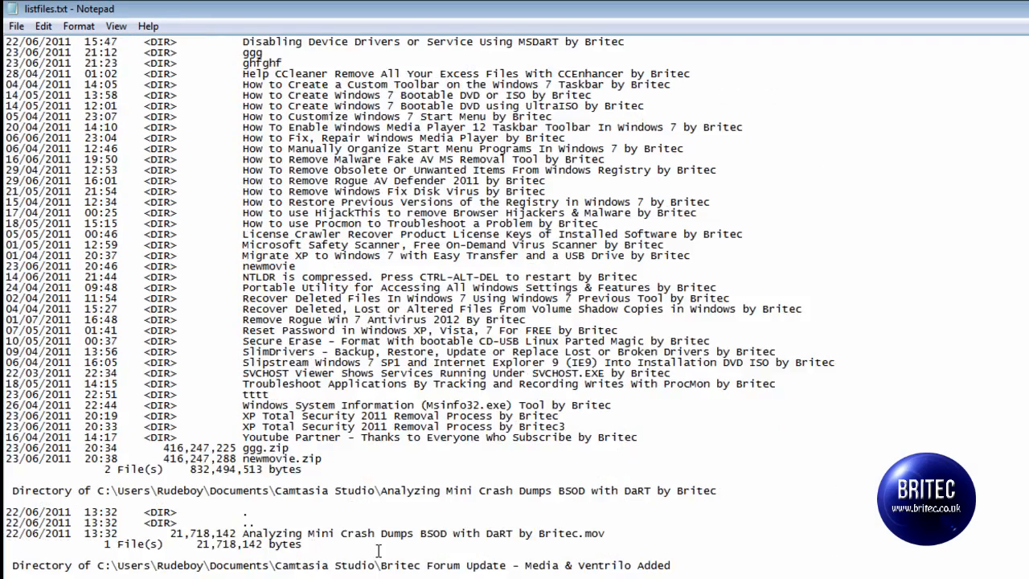
scroll(down, 3)
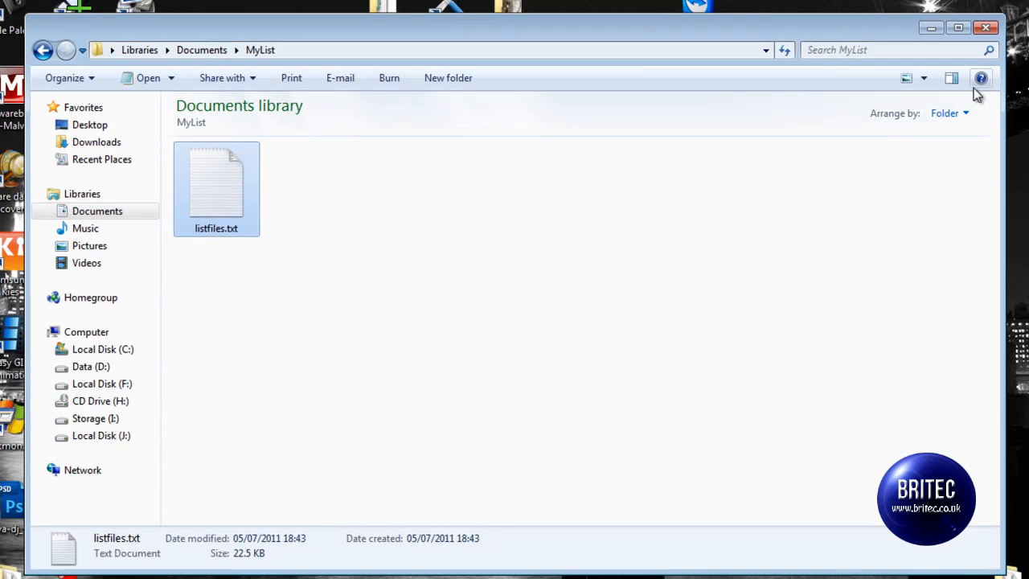
mouse_move(221, 201)
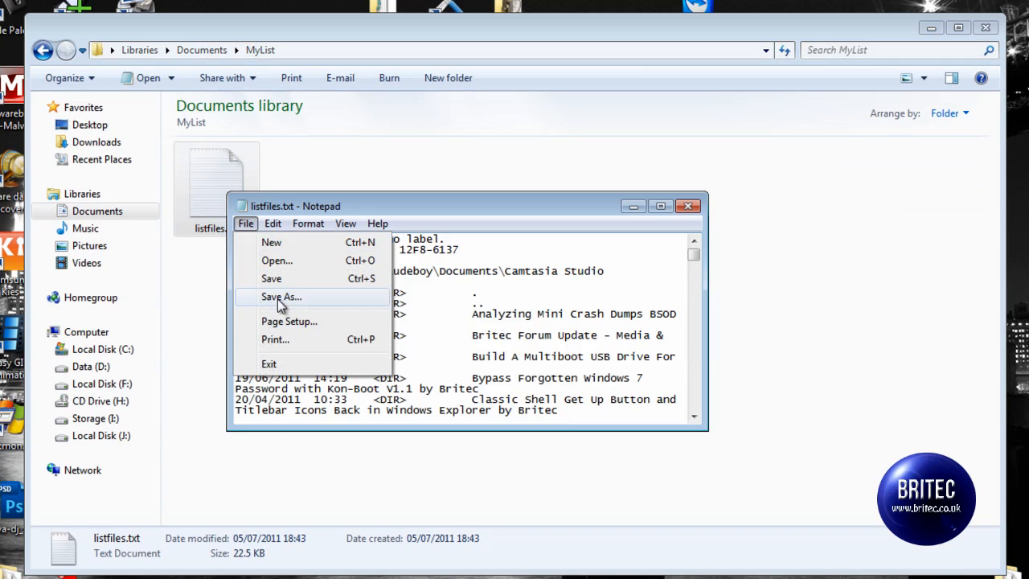
- Save the Notepad listing as video.txt in the MyList folder
click(280, 296)
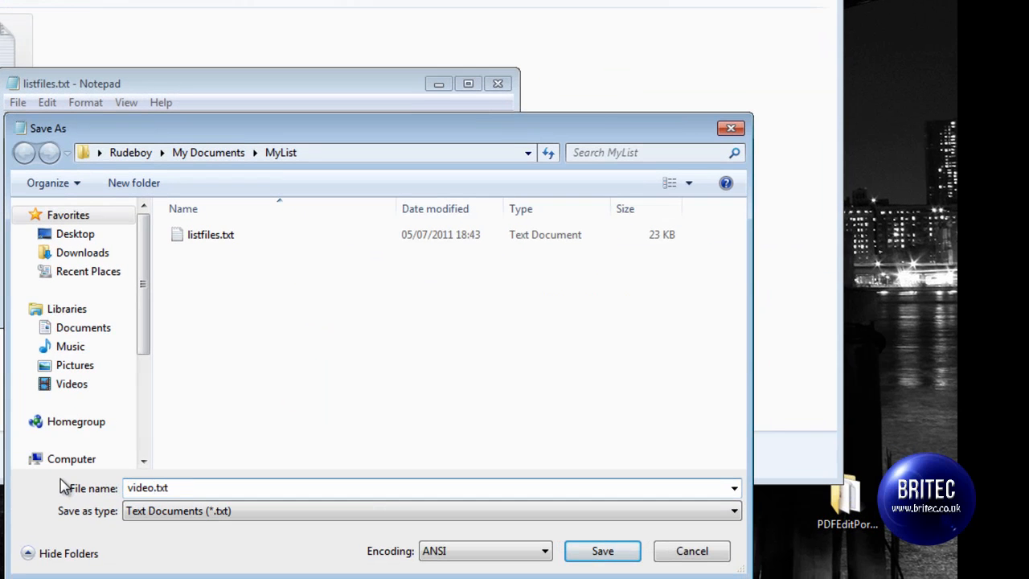
mouse_move(71, 489)
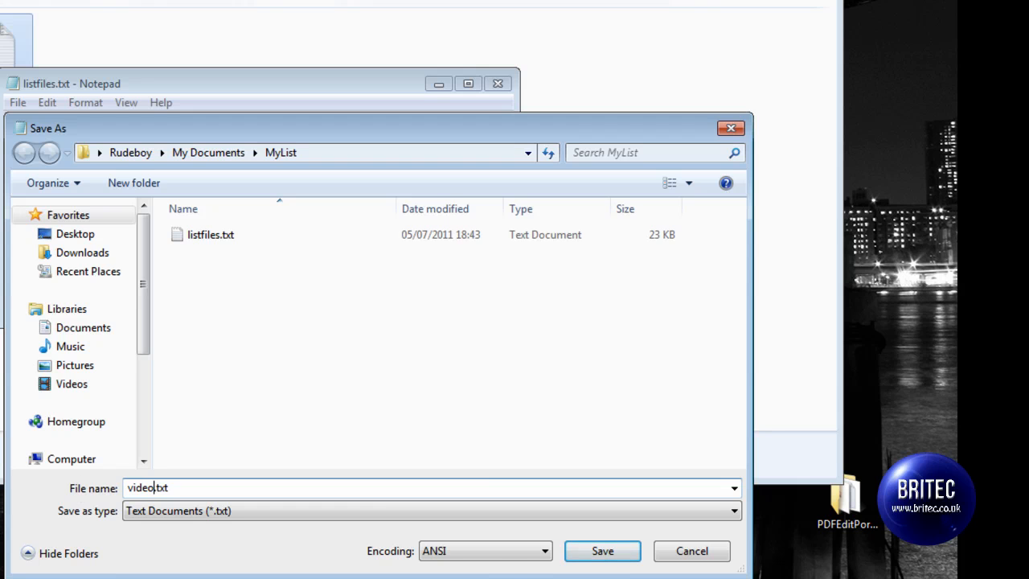
click(601, 551)
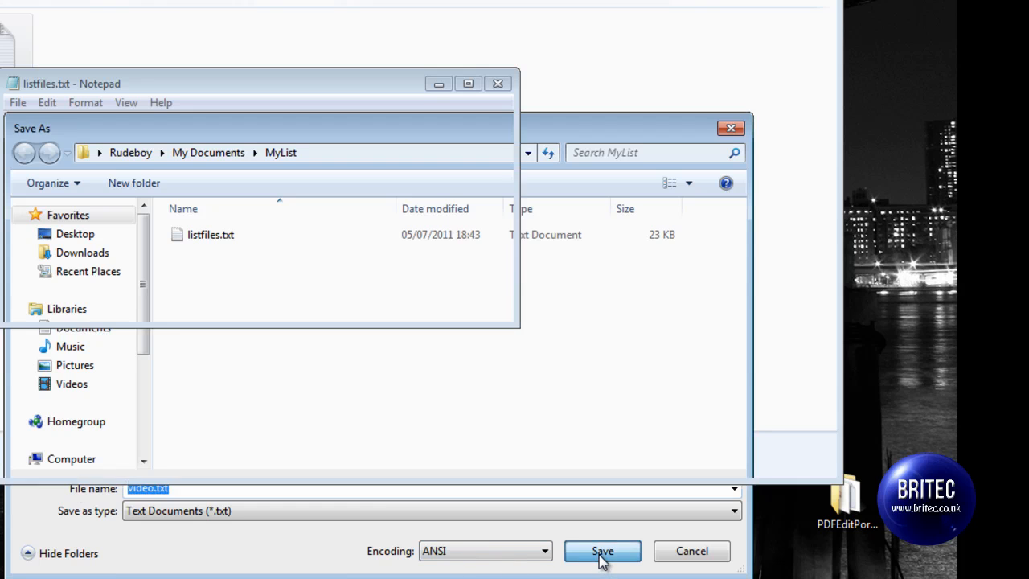
click(602, 551)
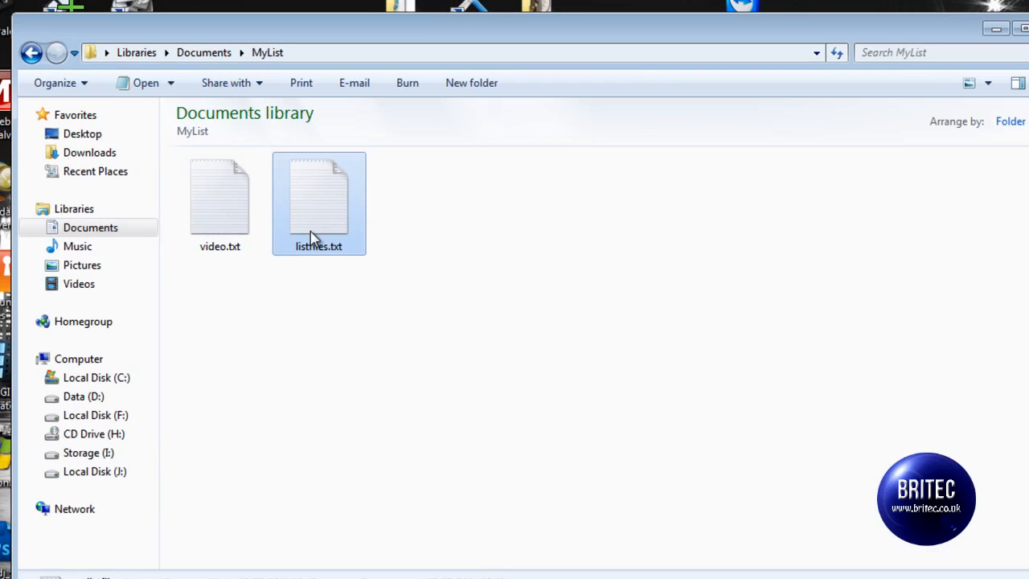
mouse_move(301, 225)
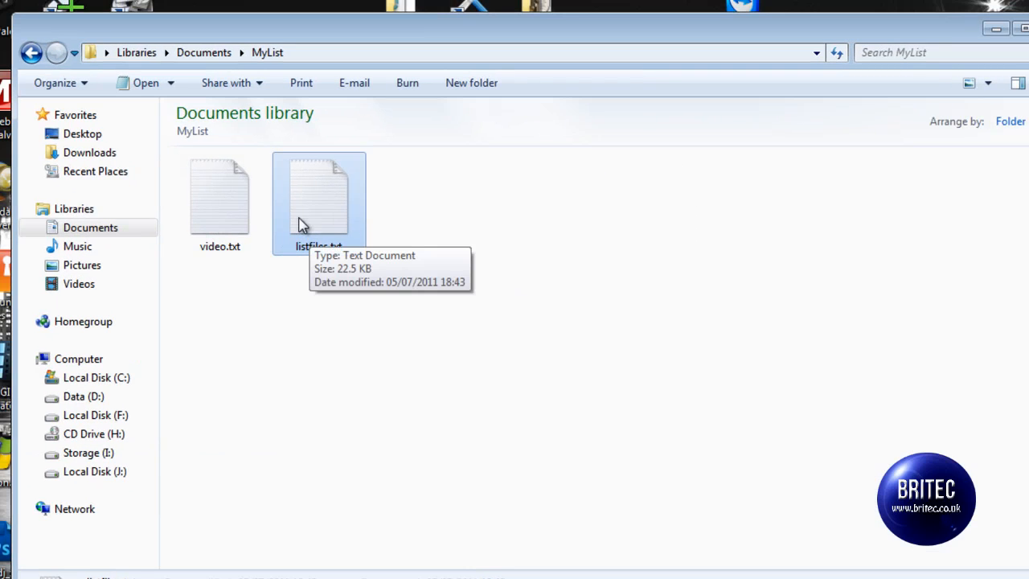
mouse_move(338, 231)
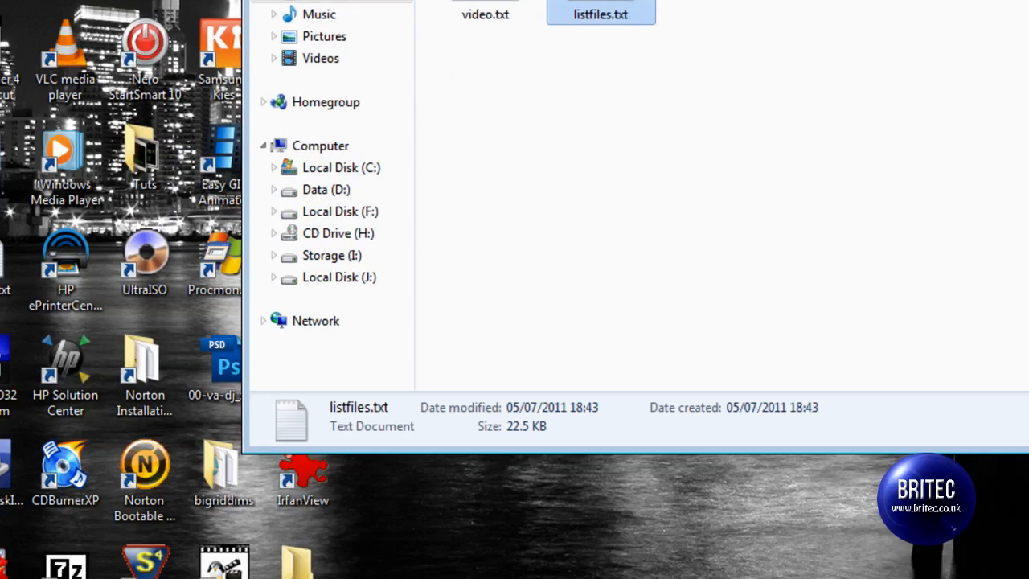
click(16, 563)
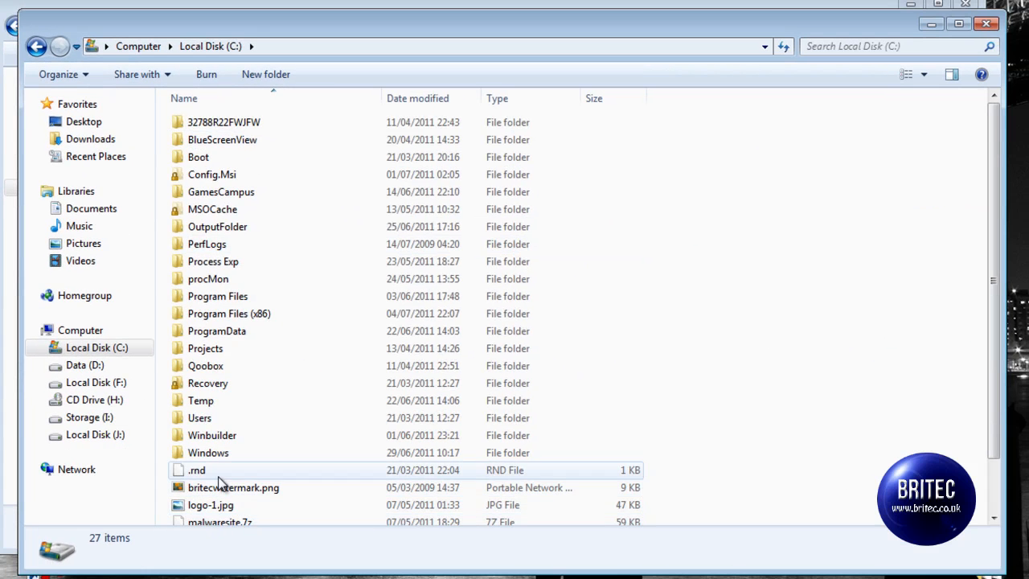
- Browse to C:\Windows\System32 and bring up the drivers folder's actions
double_click(208, 452)
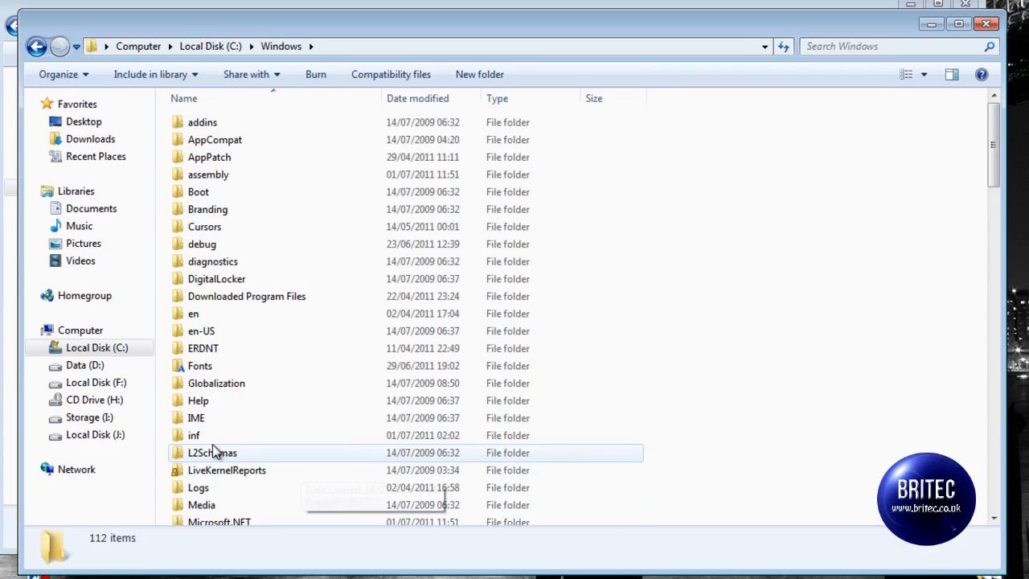
scroll(down, 3)
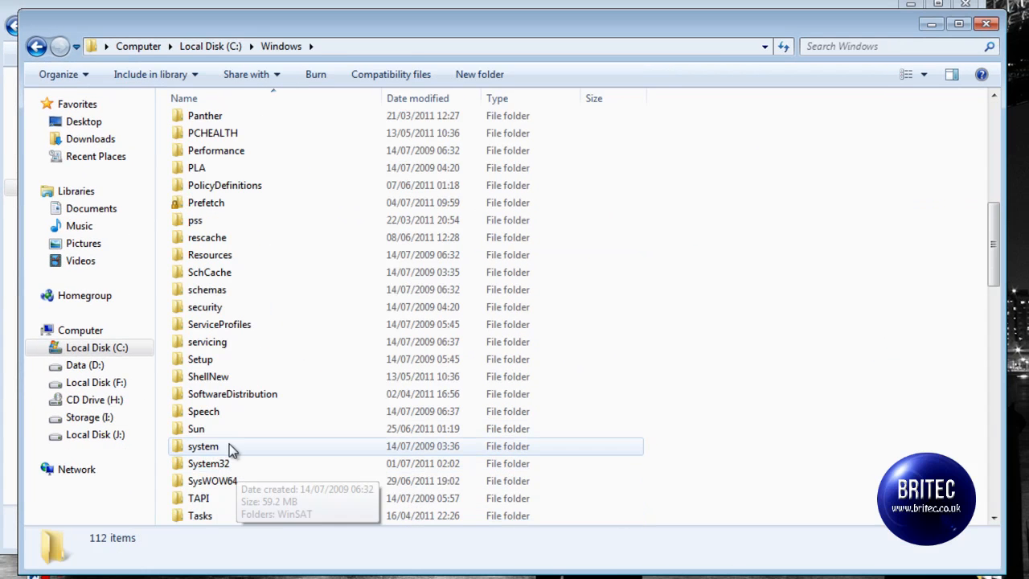
double_click(208, 463)
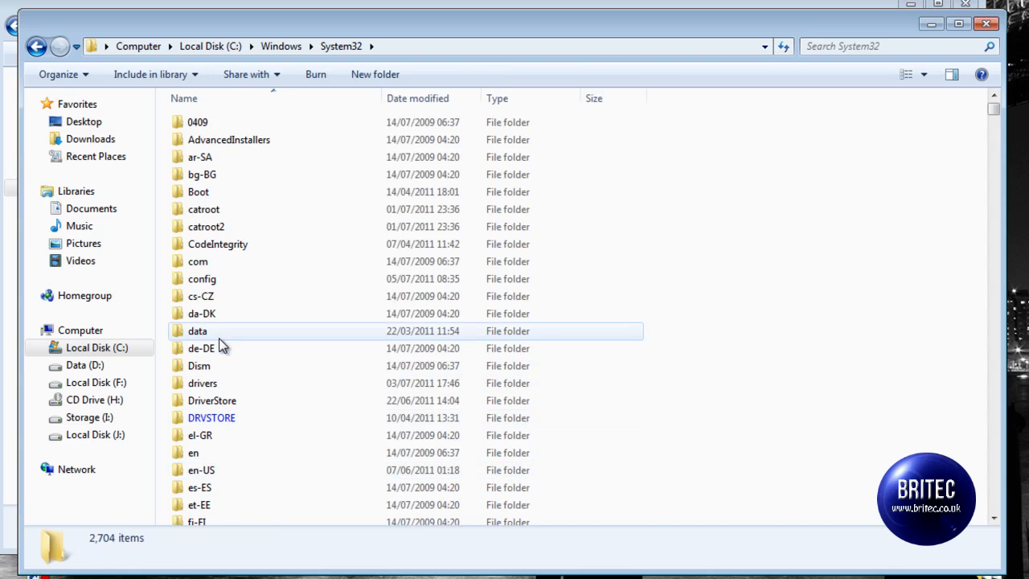
click(202, 383)
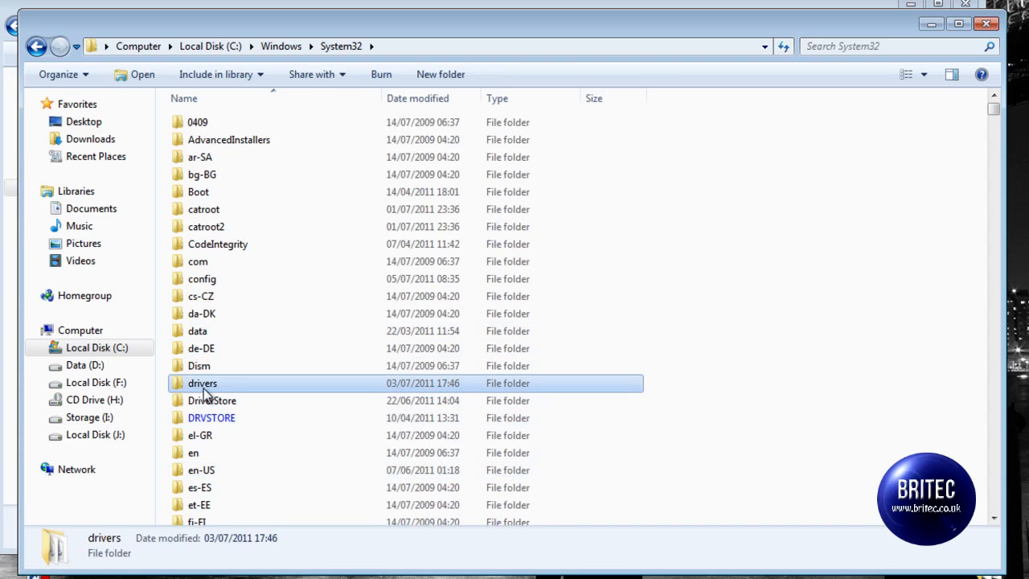
mouse_move(201, 383)
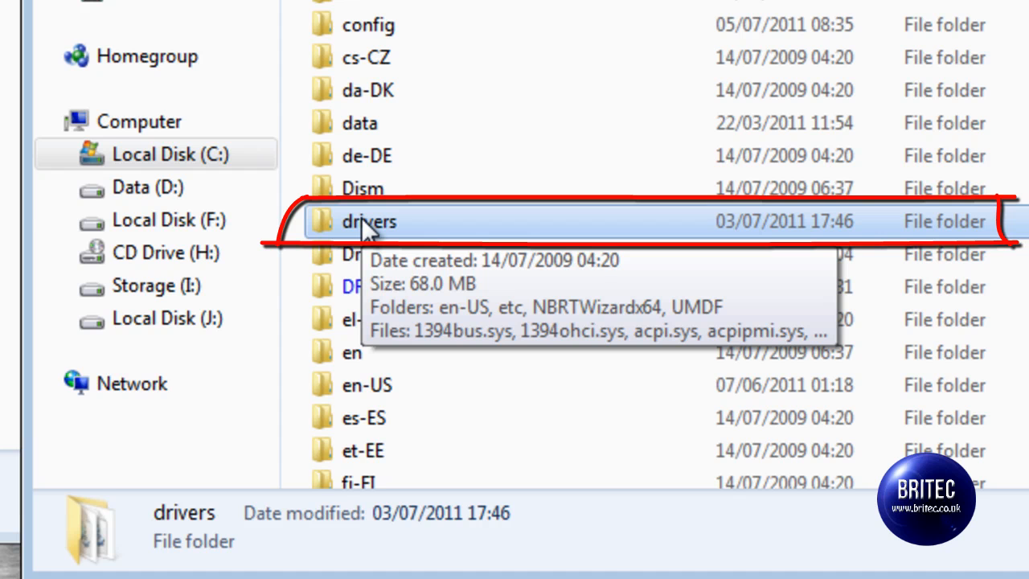
right_click(369, 221)
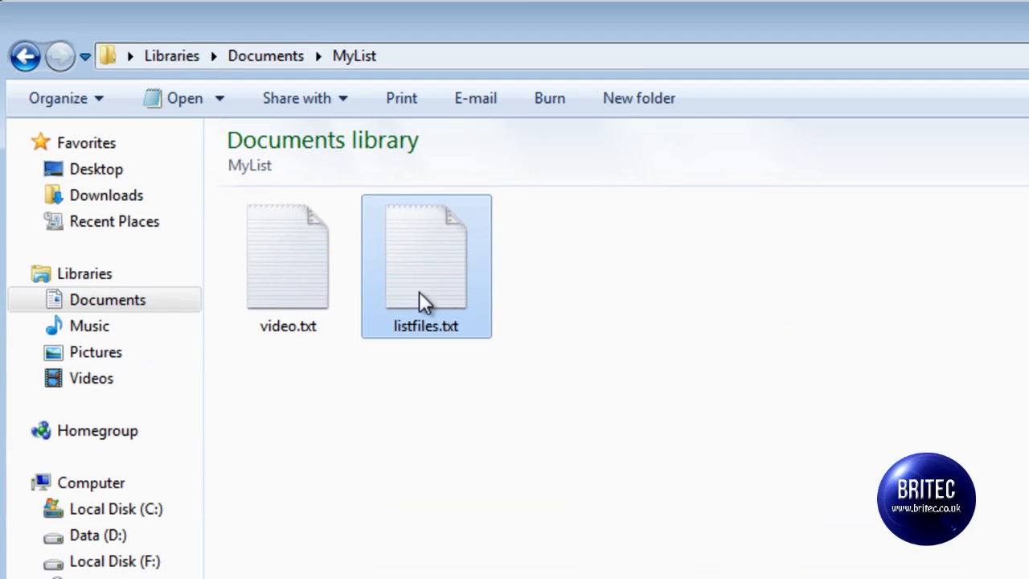
mouse_move(430, 277)
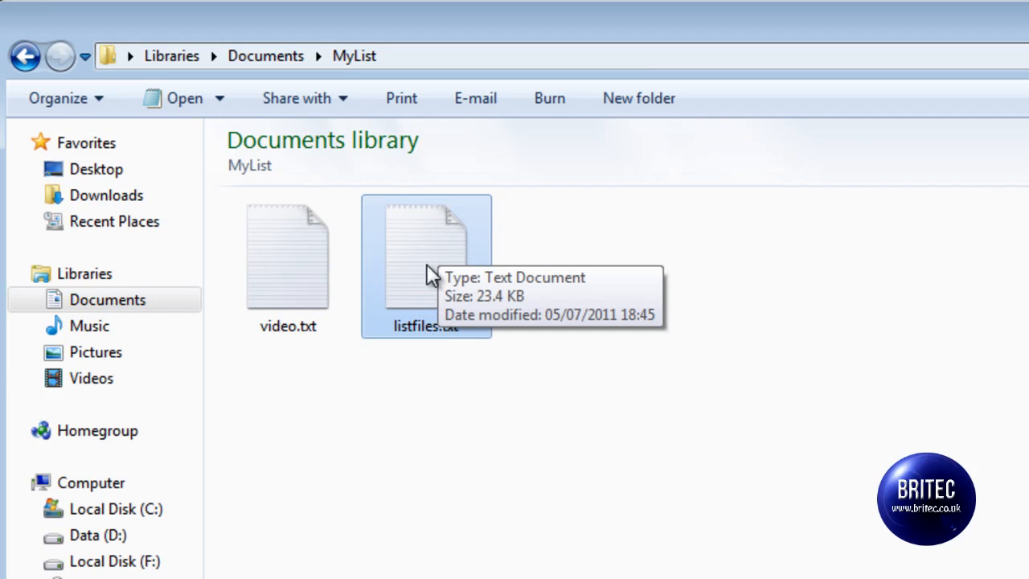
- Open listfiles.txt in a maximized Notepad and scroll through the drivers listing
double_click(425, 257)
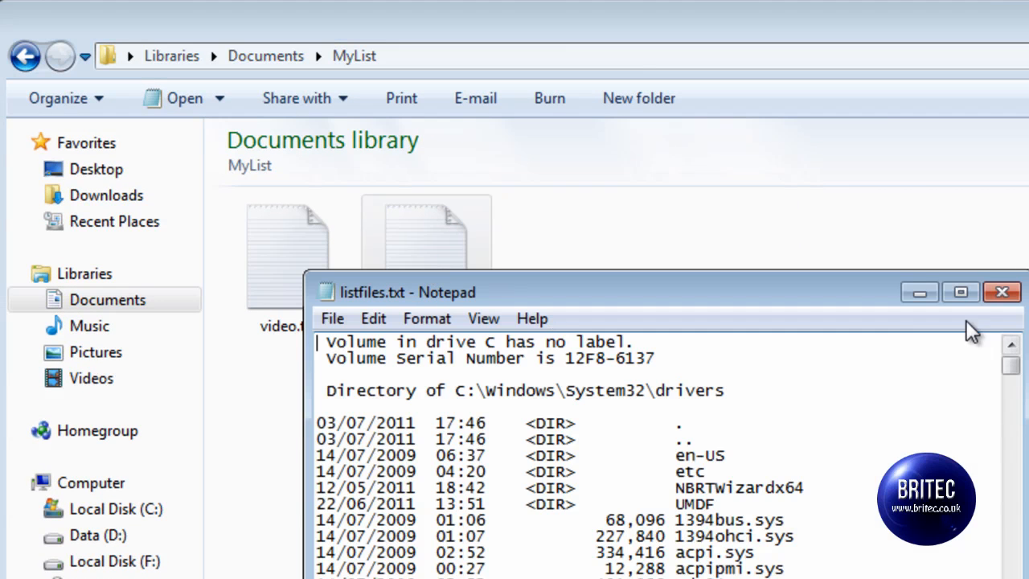
click(960, 292)
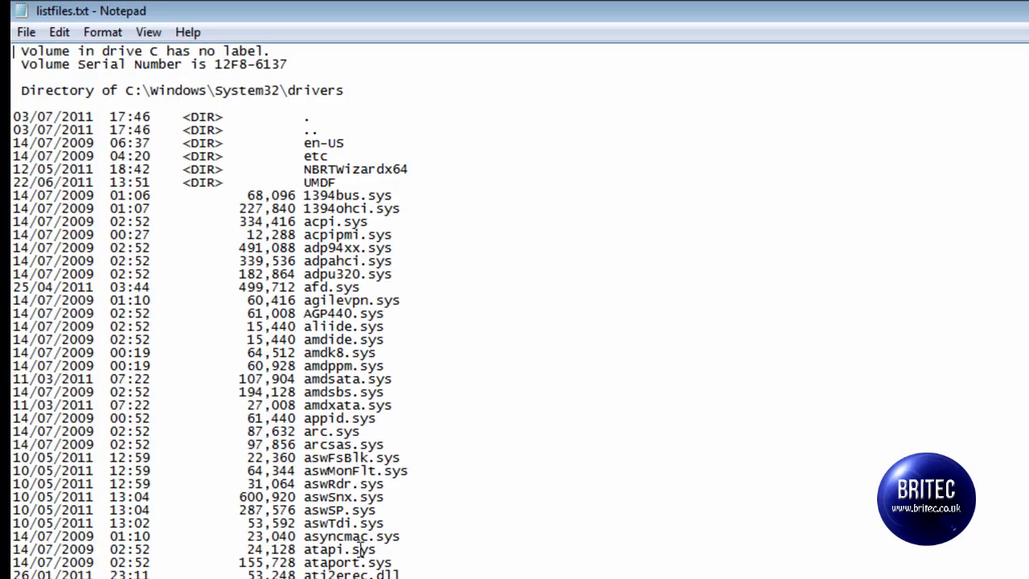
scroll(down, 3)
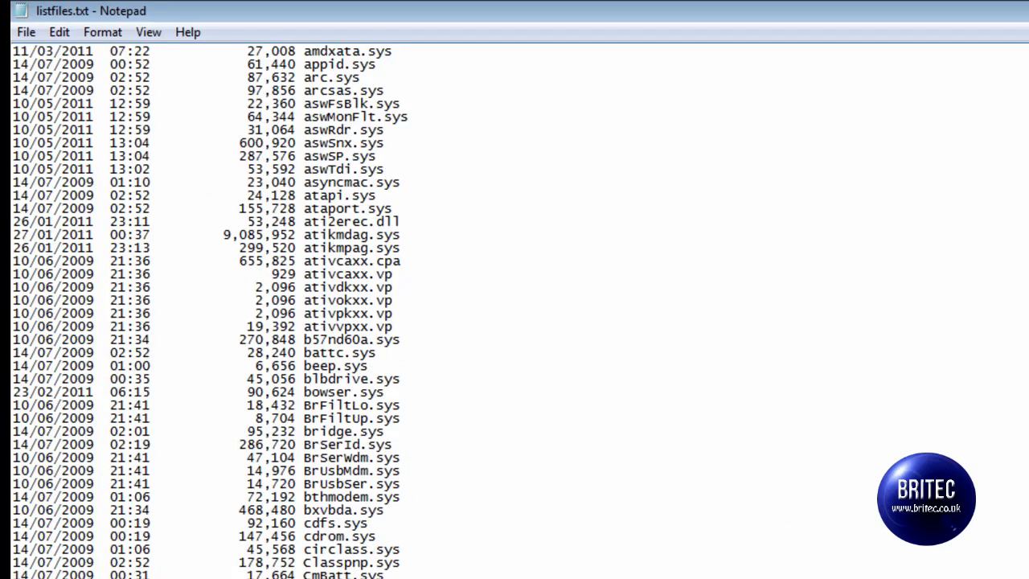
scroll(down, 3)
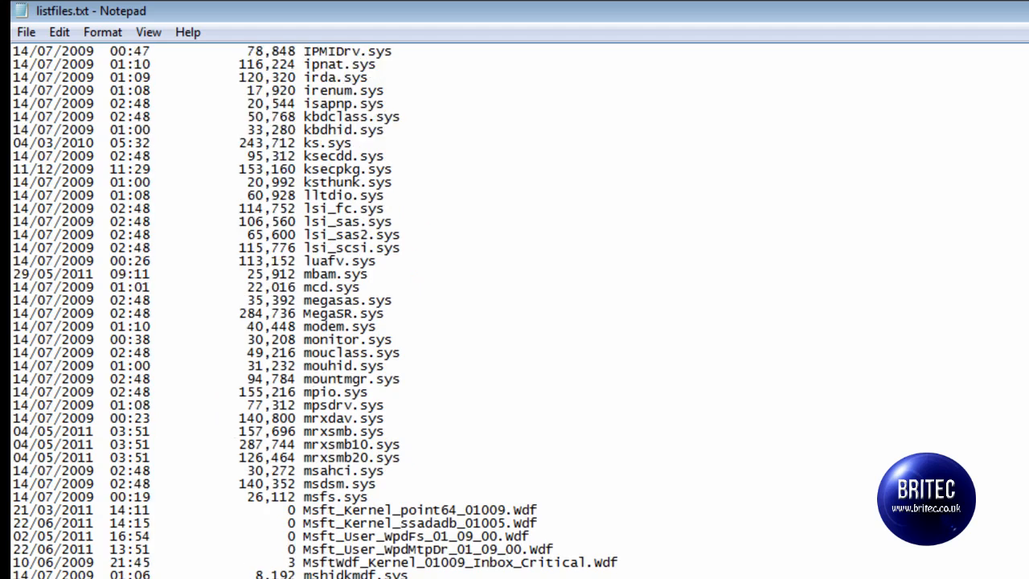
click(24, 33)
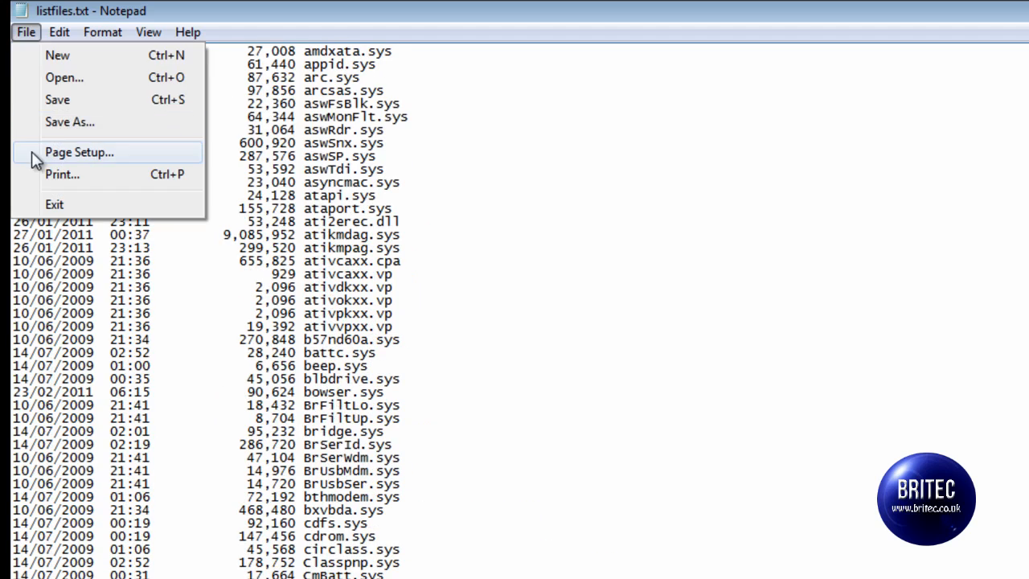
- Save the Notepad listing under the new name drivers.txt in MyList
click(69, 121)
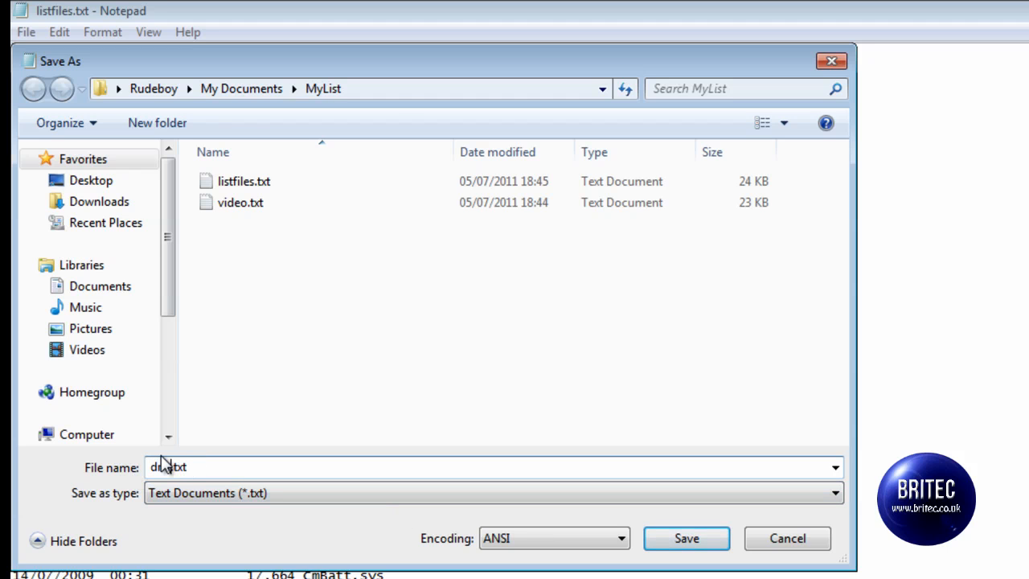
text(res)
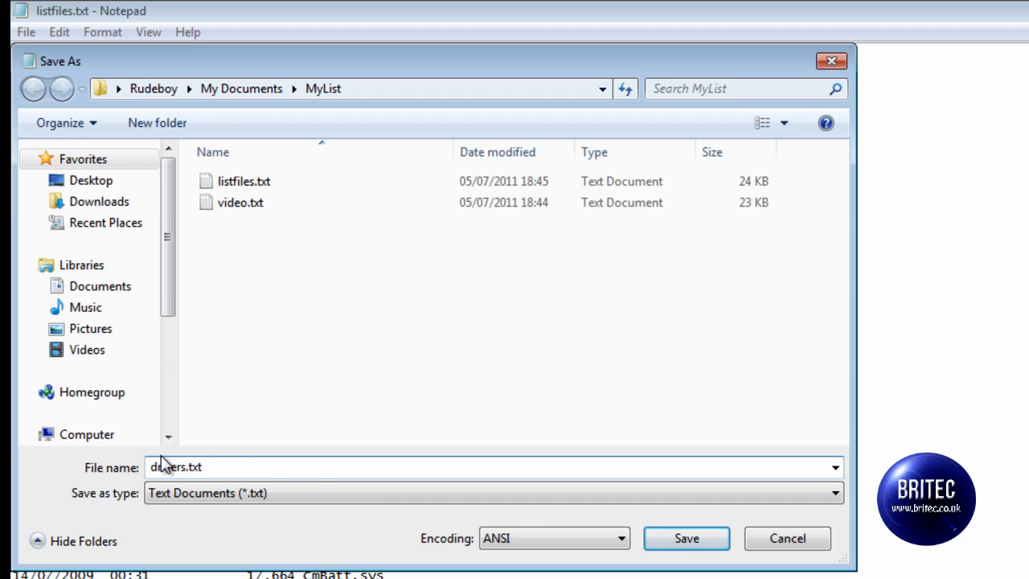
click(685, 538)
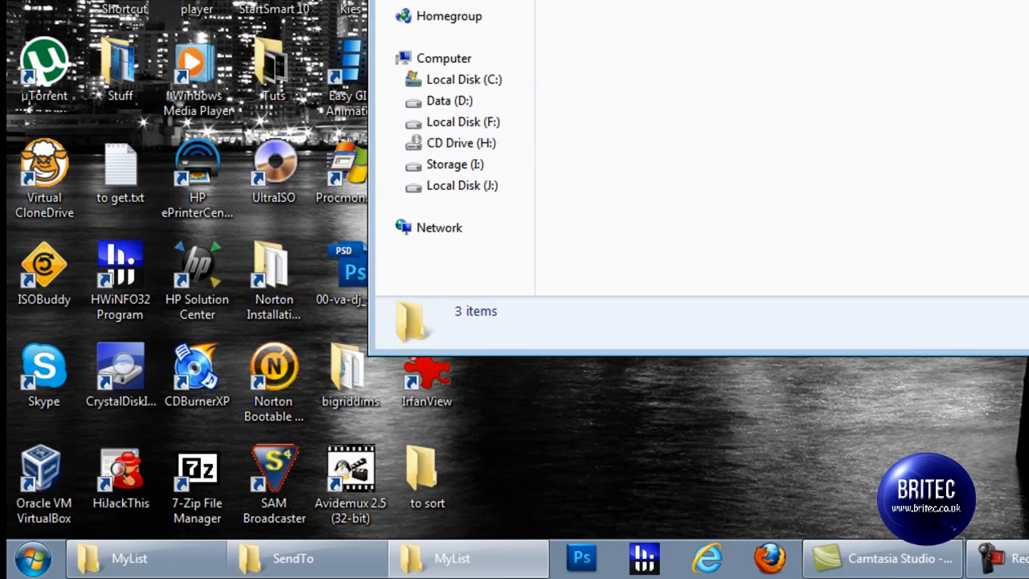
- Search the Start menu for cmd and launch cmd.exe
click(32, 557)
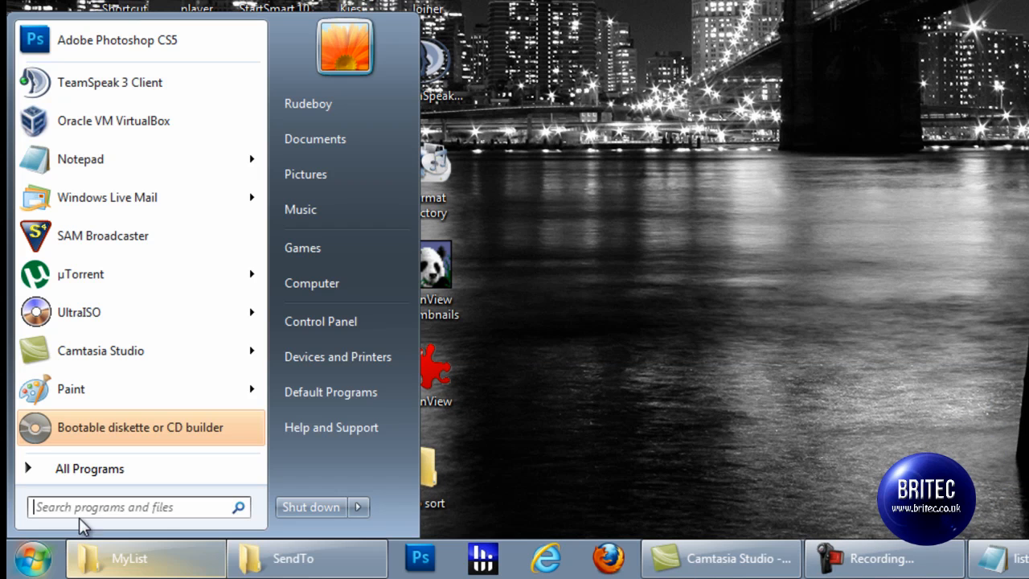
mouse_move(233, 478)
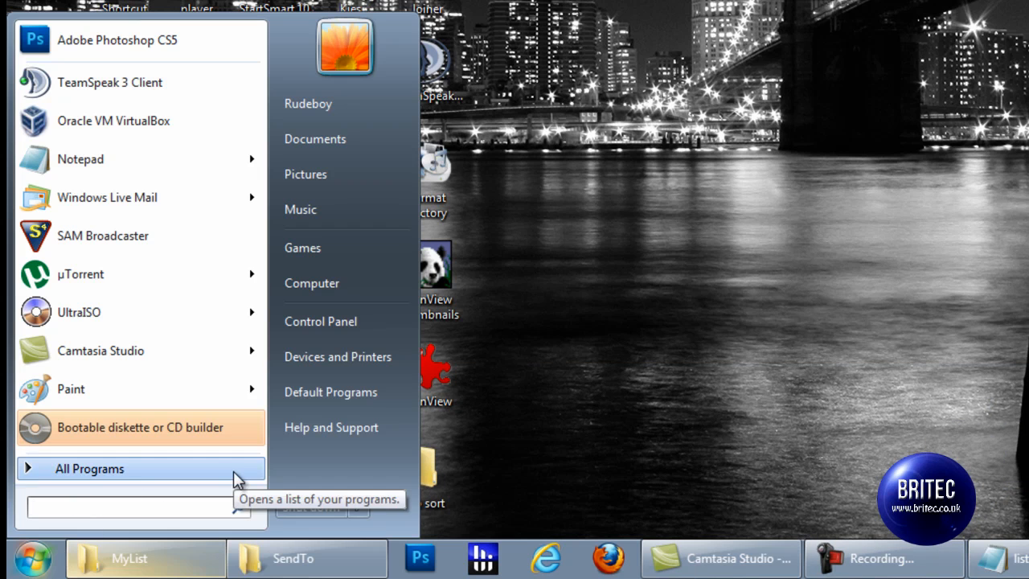
text(cmd)
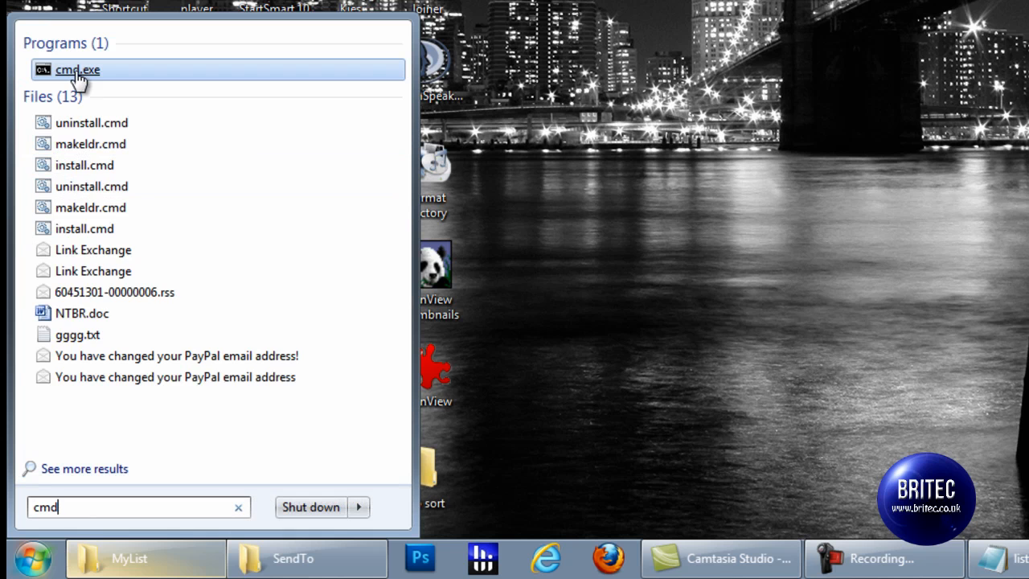
click(76, 69)
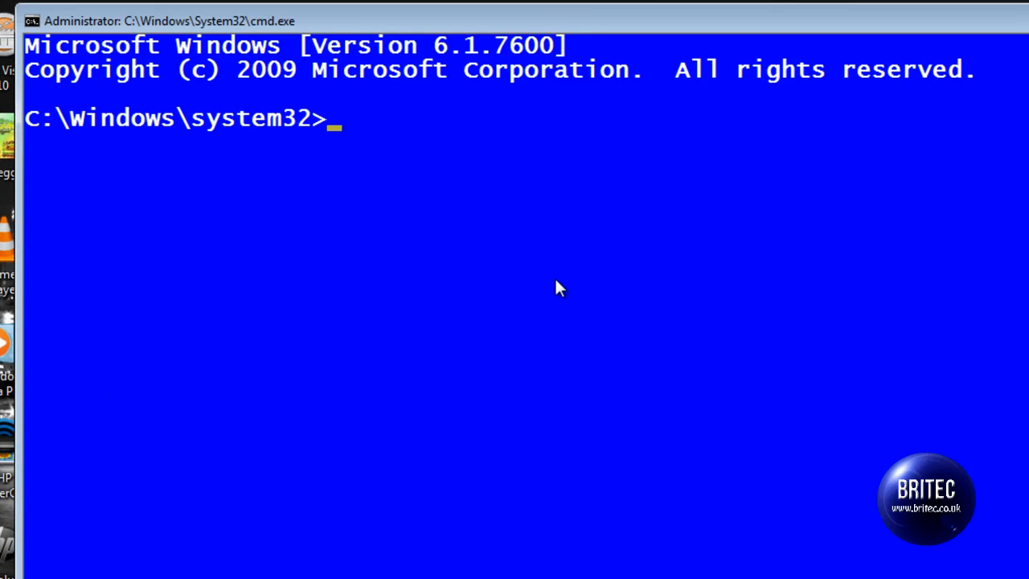
- Run dir /? to display dir's syntax and switches such as /A, /B and /O
text(dir)
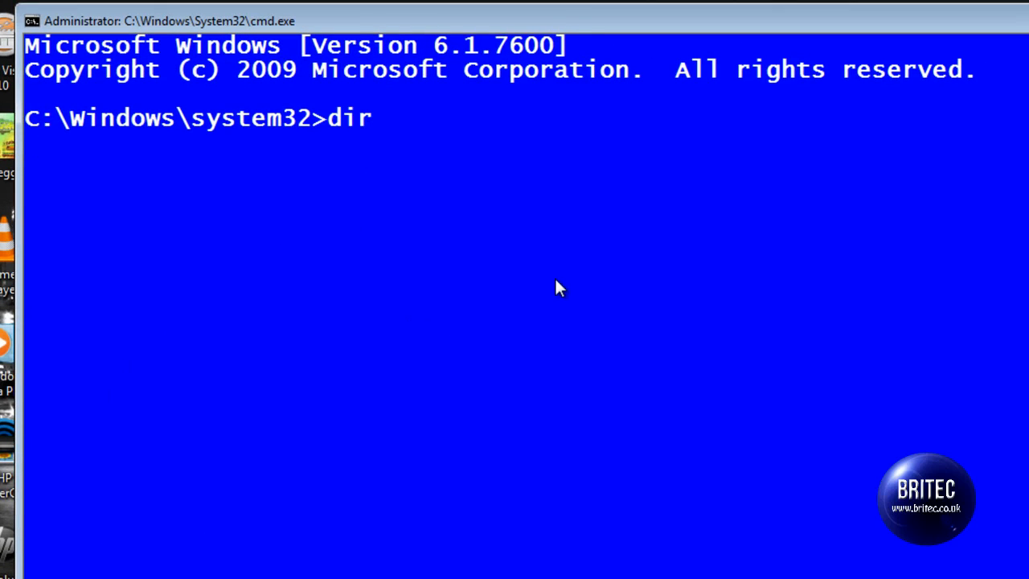
text(/)
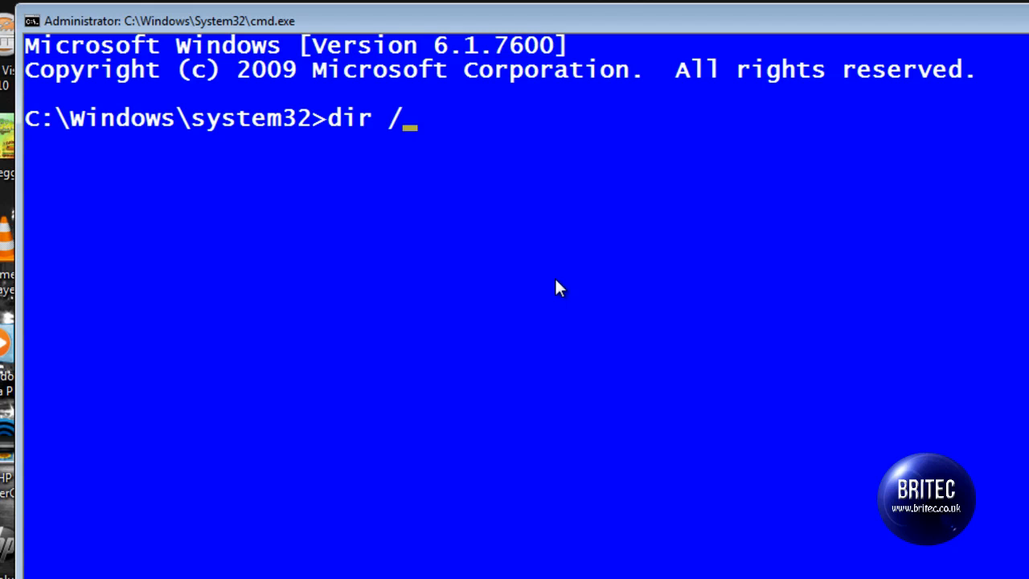
text(?)
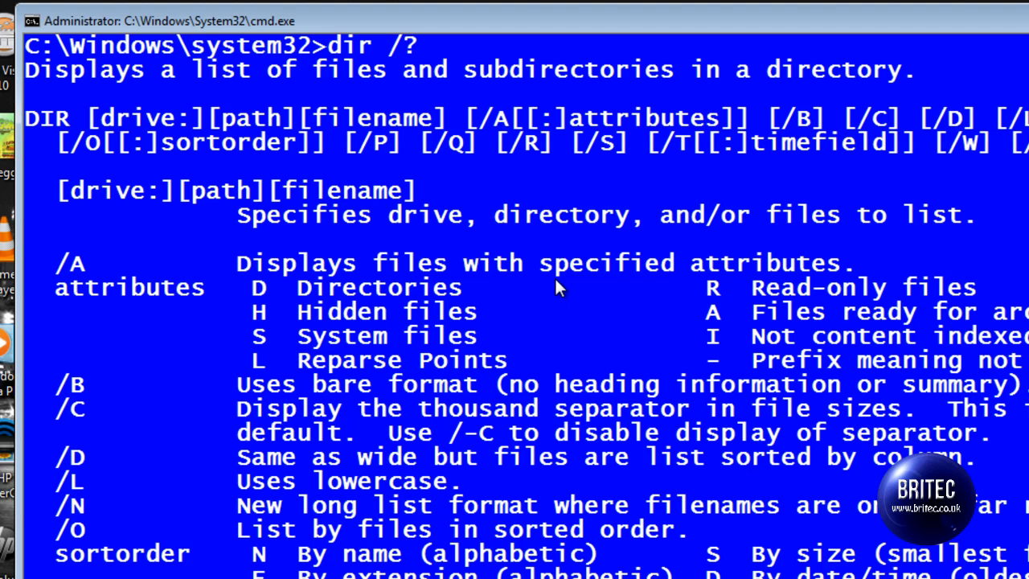
mouse_move(296, 388)
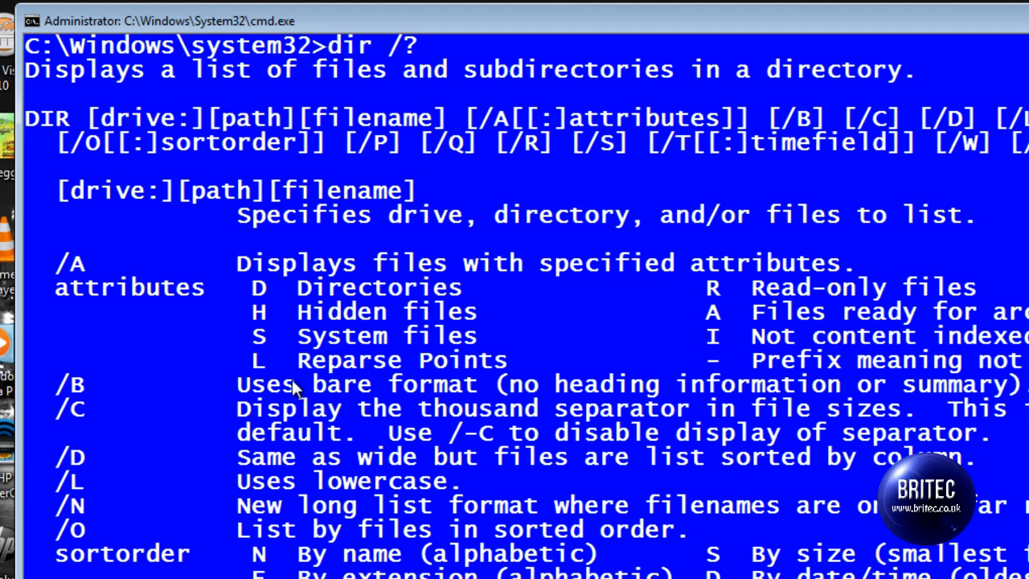